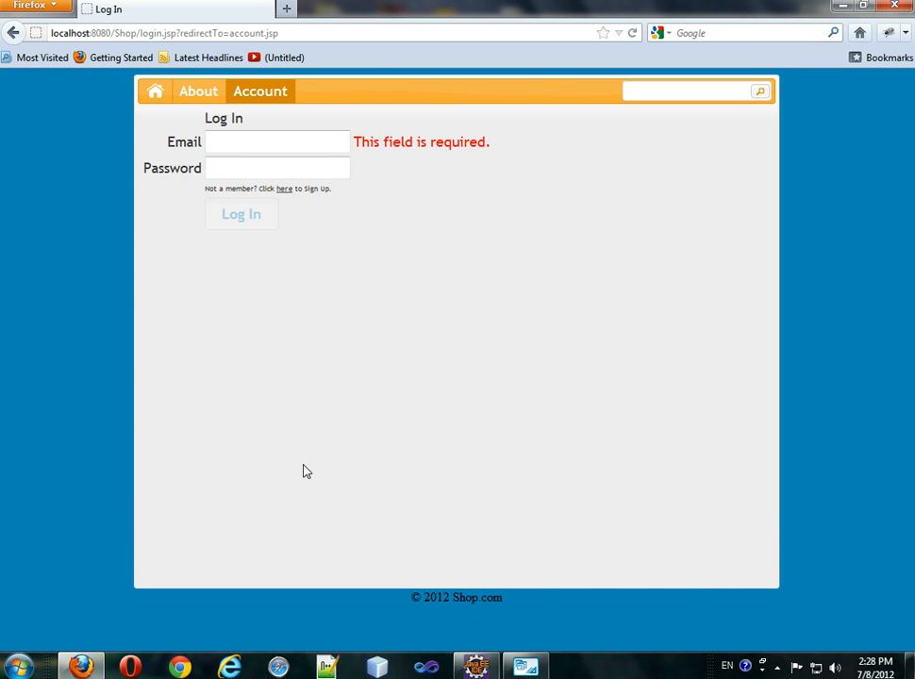
{"action": "mouse_move", "coordinate": [302, 448]}
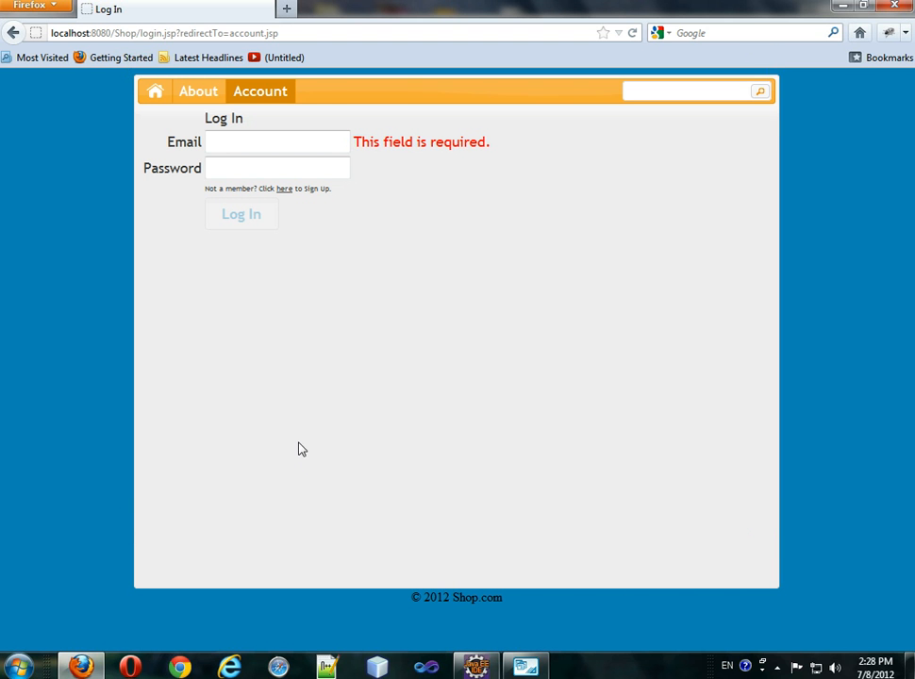
- Switch from the shop's login page in Firefox back to the project code in Eclipse
{"action": "left_click", "coordinate": [277, 168]}
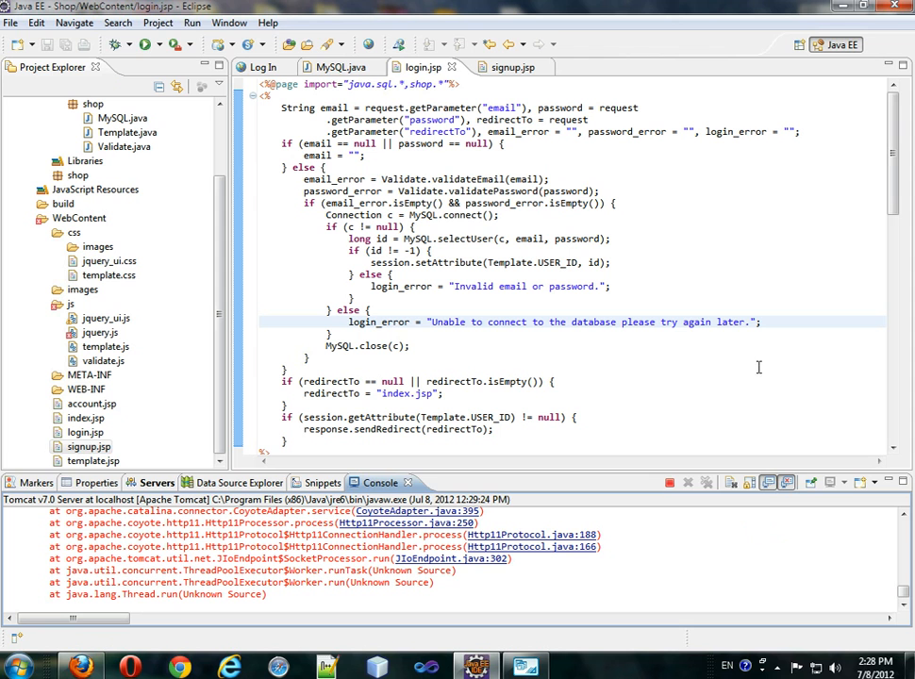
{"action": "left_click", "coordinate": [494, 132]}
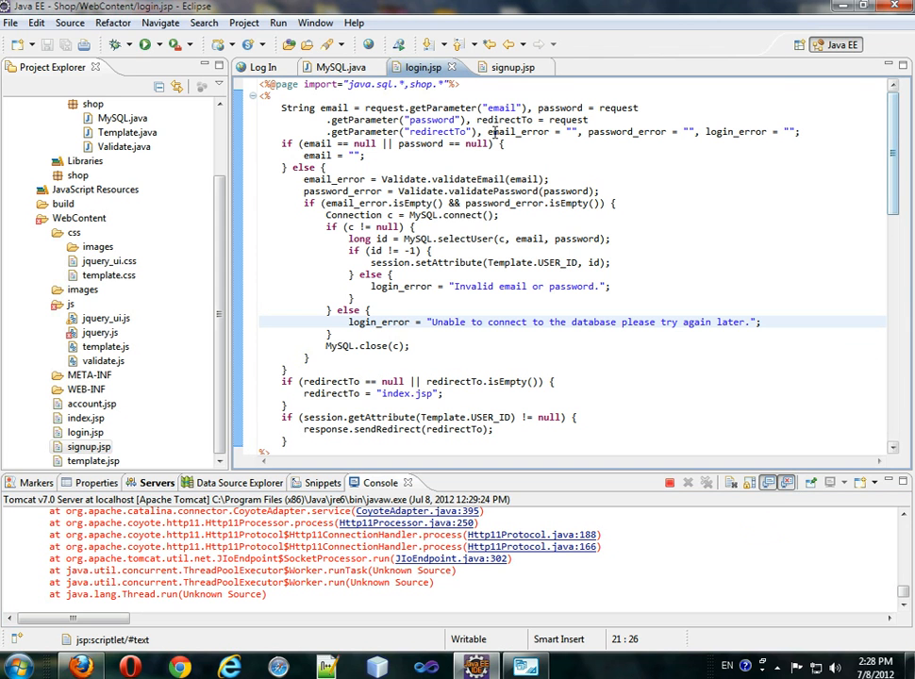
{"action": "mouse_move", "coordinate": [560, 158]}
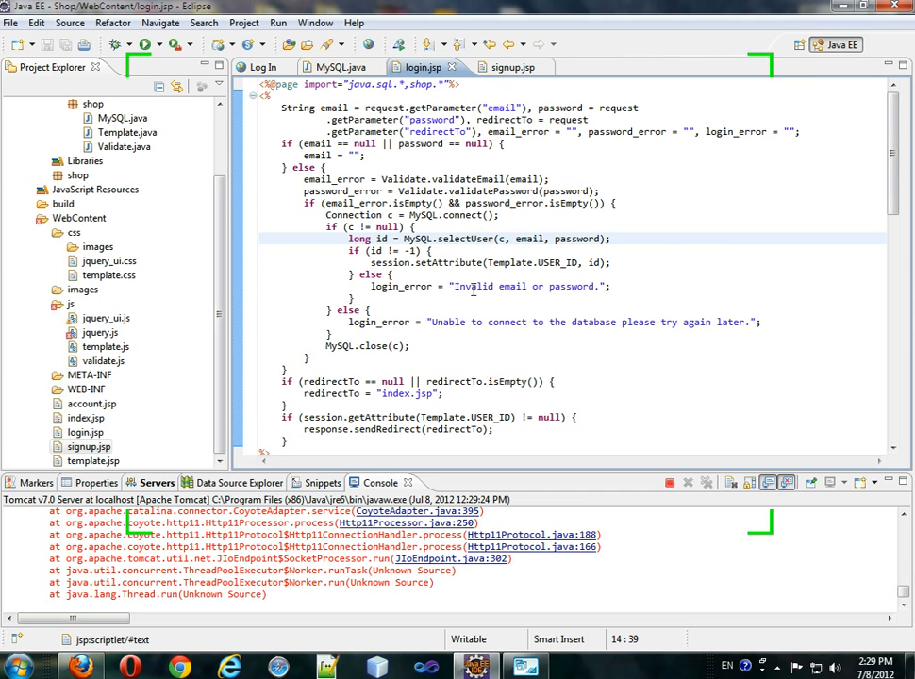
{"action": "double_click", "coordinate": [523, 286]}
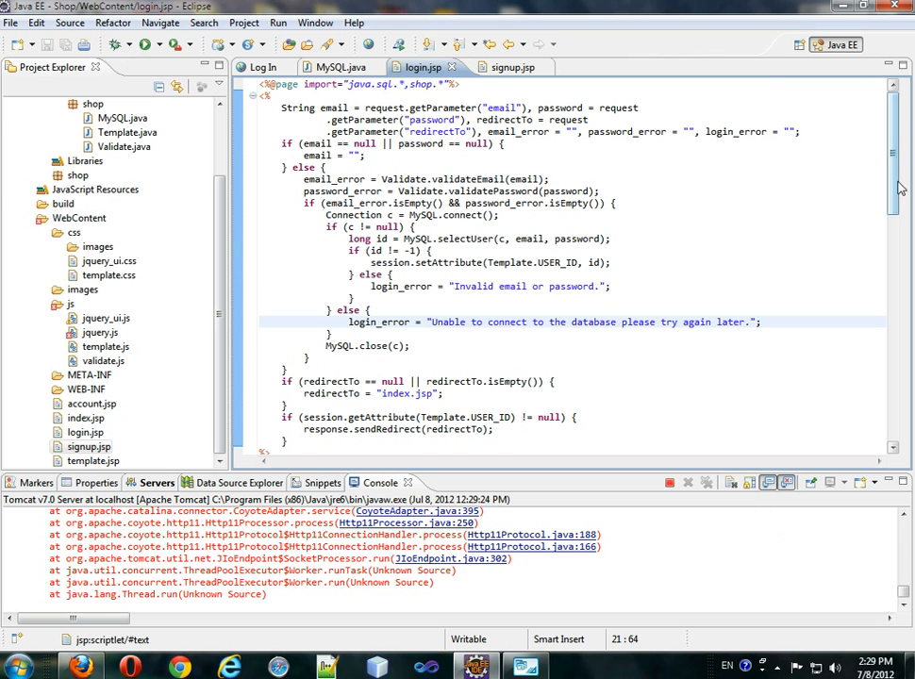
{"action": "scroll", "scroll_direction": "down", "scroll_amount": 3}
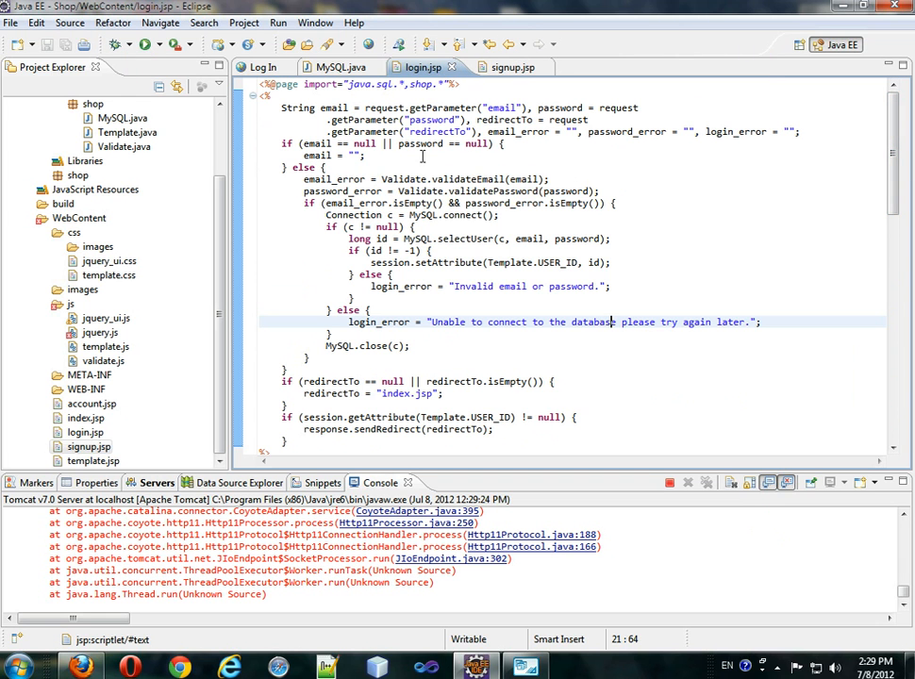
{"action": "mouse_move", "coordinate": [740, 218]}
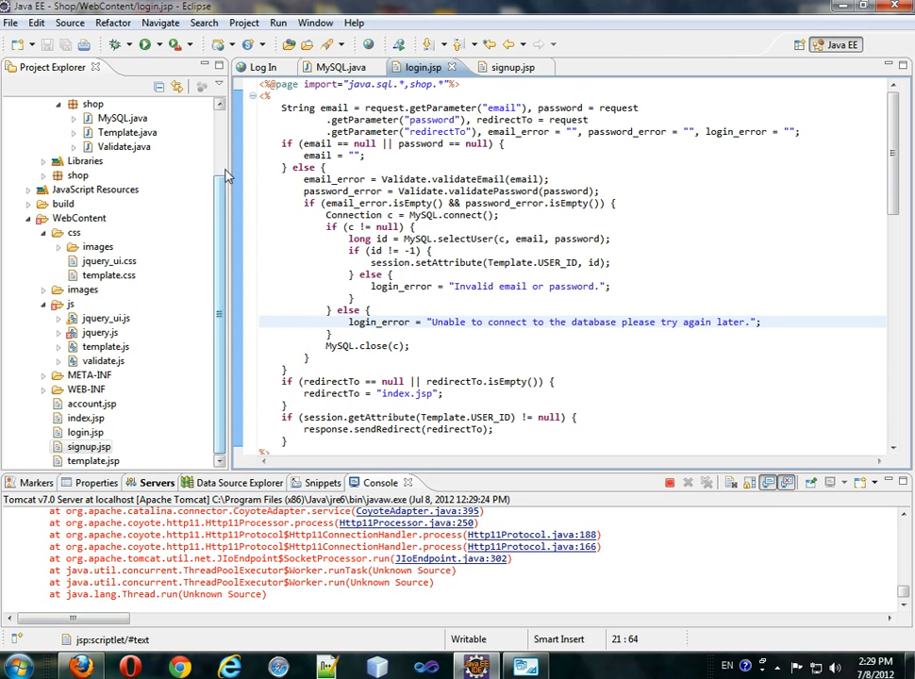
{"action": "left_click", "coordinate": [337, 67]}
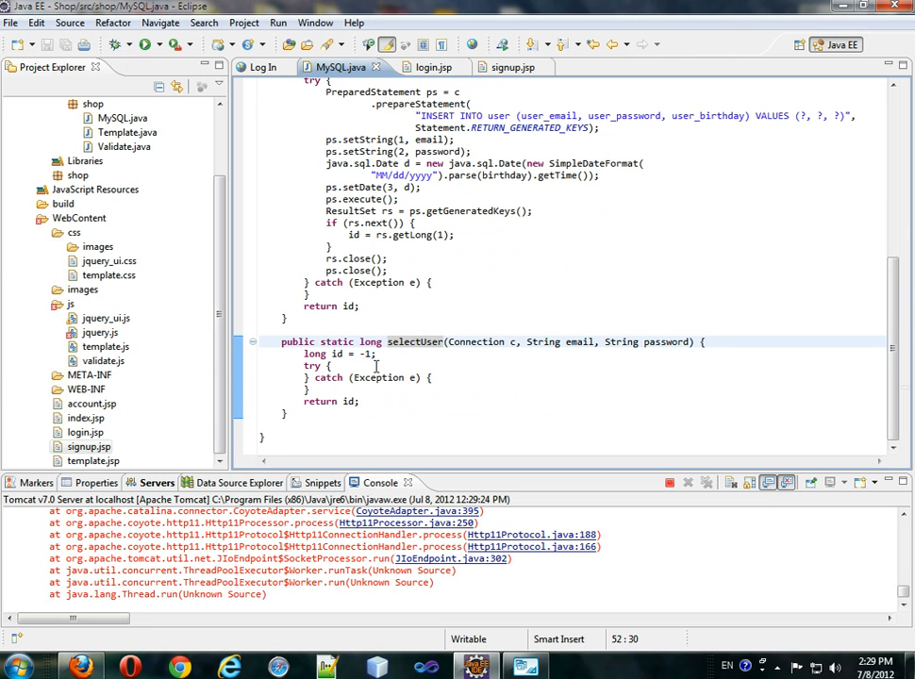
- Inside selectUser's try block, declare PreparedStatement ps = c.prepareStatement(...)
{"action": "left_click", "coordinate": [332, 353]}
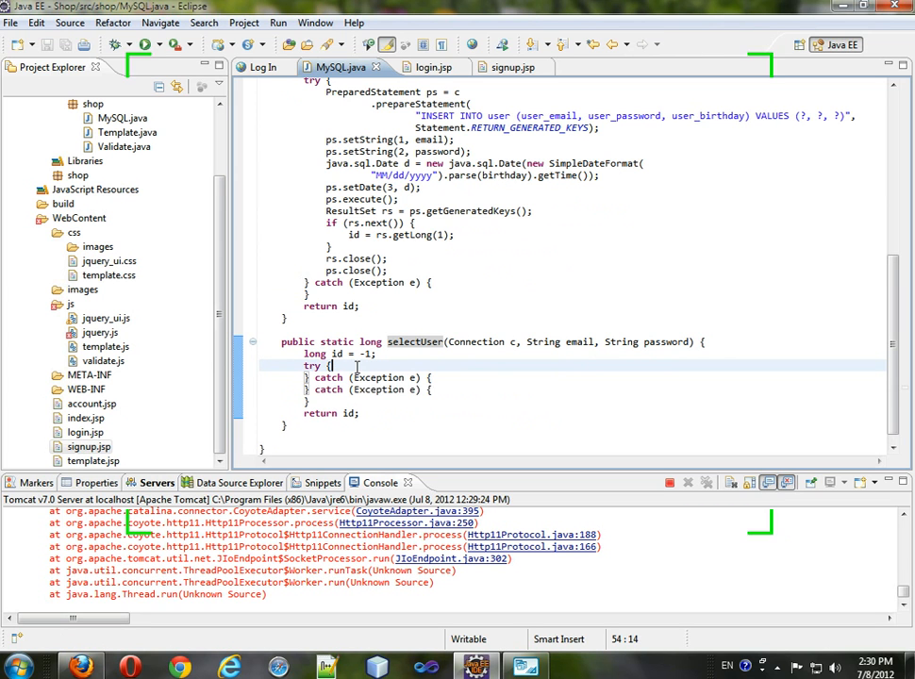
{"action": "type", "text": "P"}
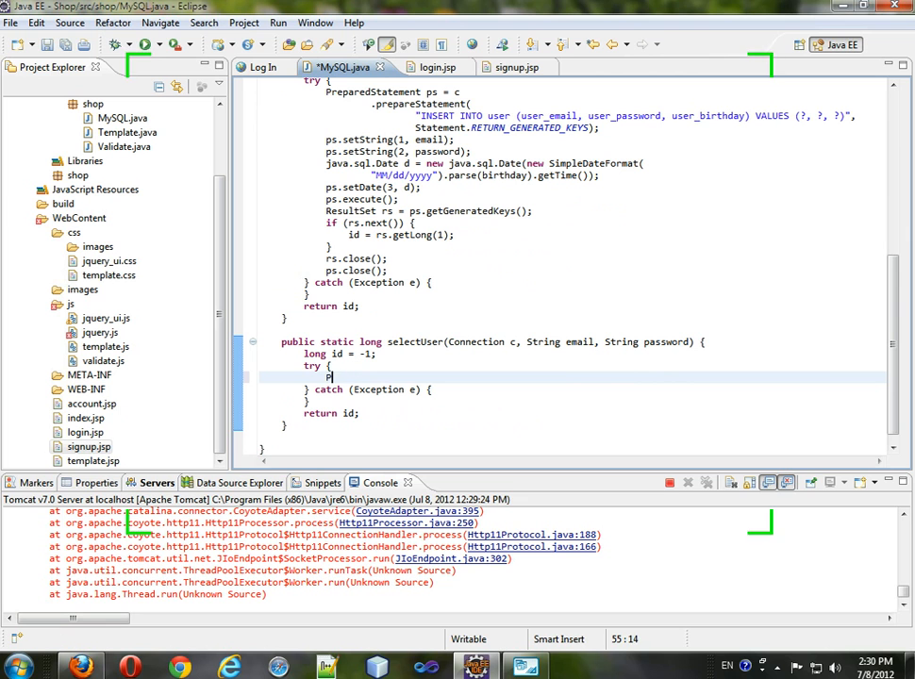
{"action": "type", "text": "Prepared"}
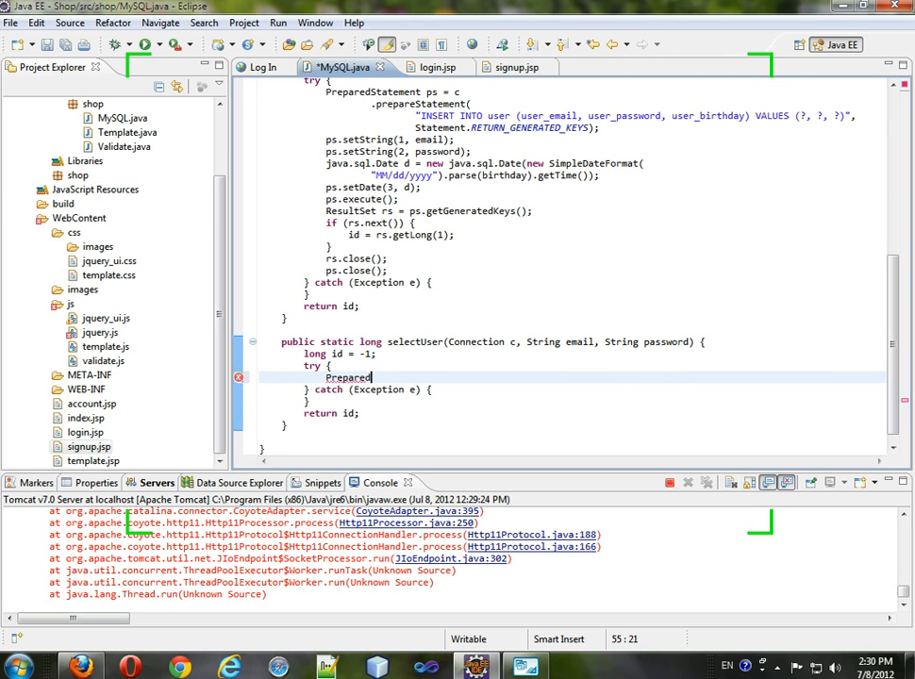
{"action": "type", "text": "s"}
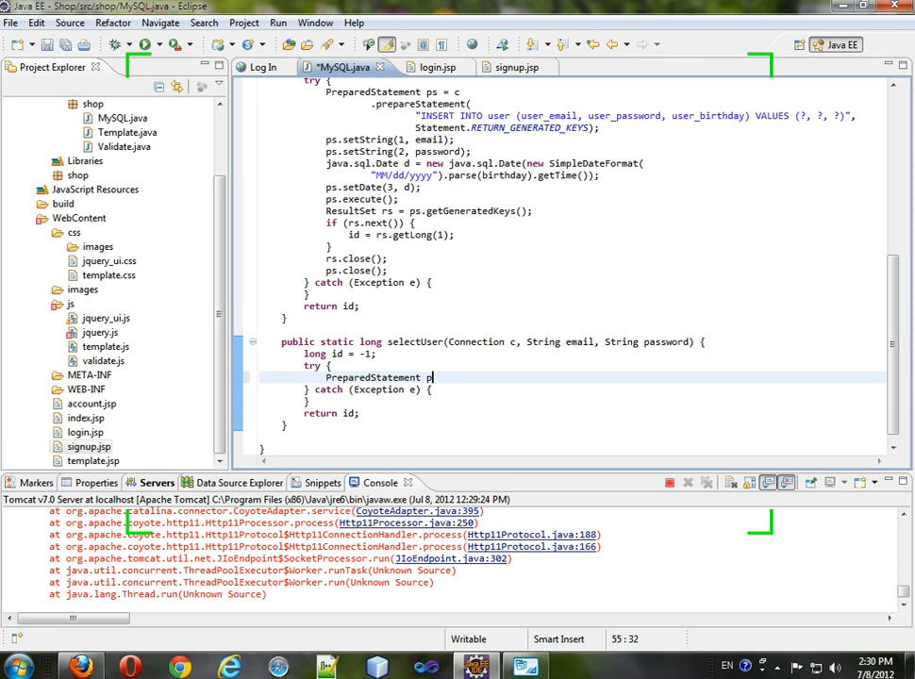
{"action": "type", "text": "s ="}
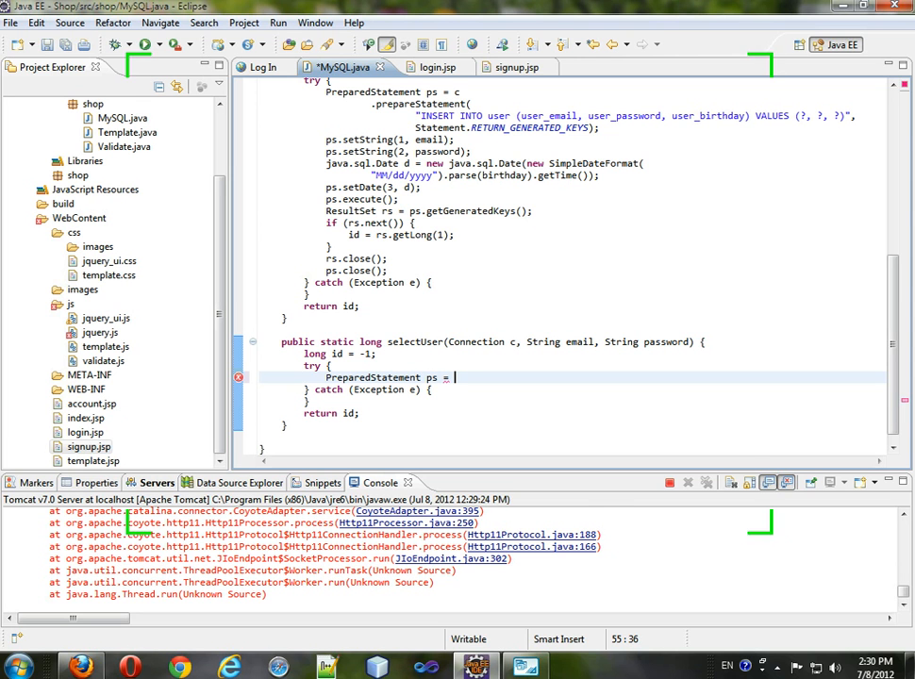
{"action": "type", "text": "c.prepareStatement(\"\");"}
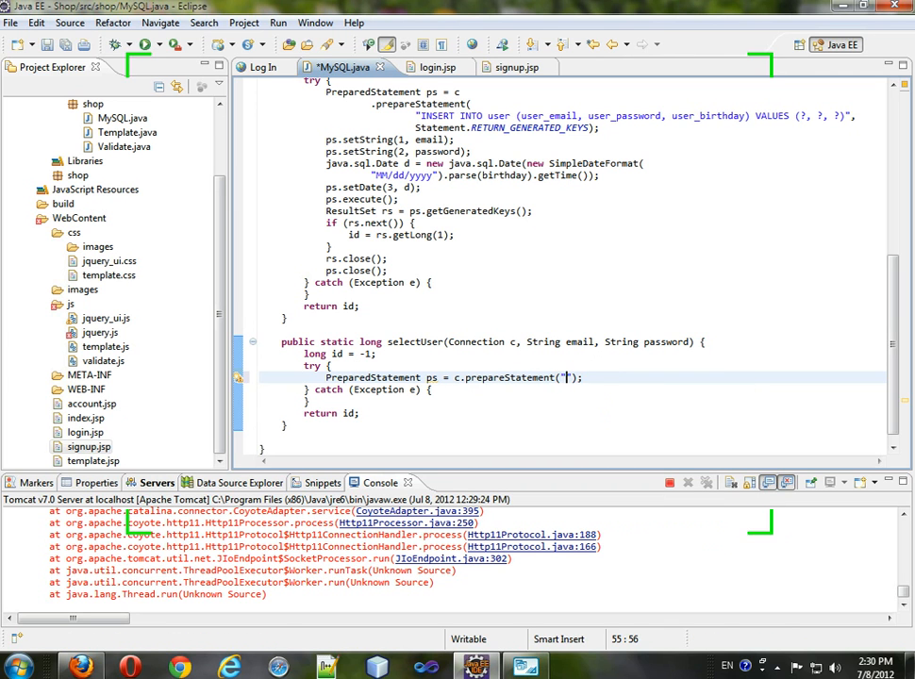
- Write the query "SELECT user_id FROM user WHERE user_email=? AND user_password=?"
{"action": "type", "text": "SELECT"}
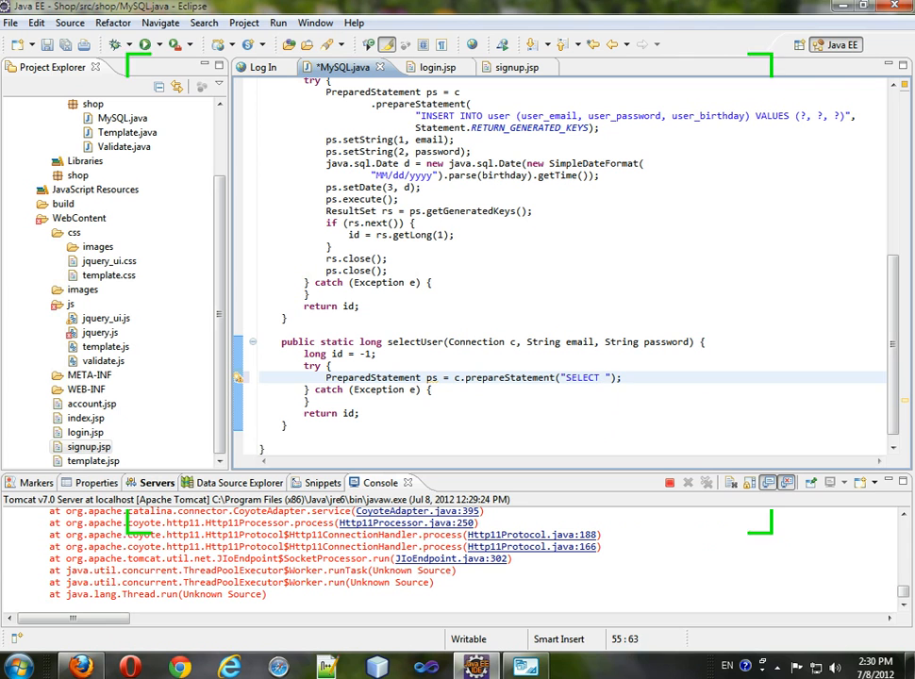
{"action": "type", "text": "user_"}
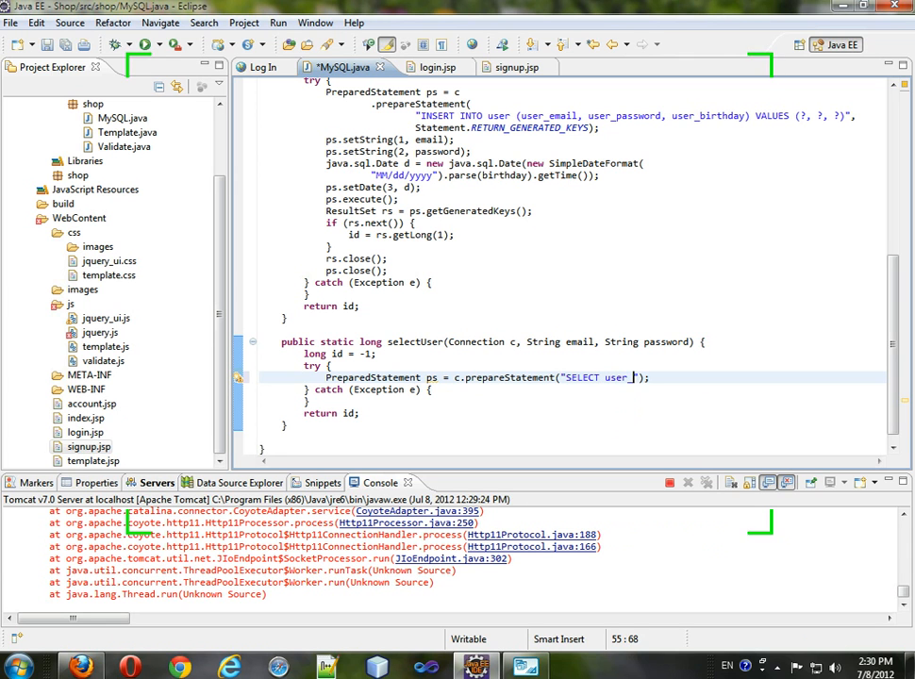
{"action": "type", "text": "id FROM"}
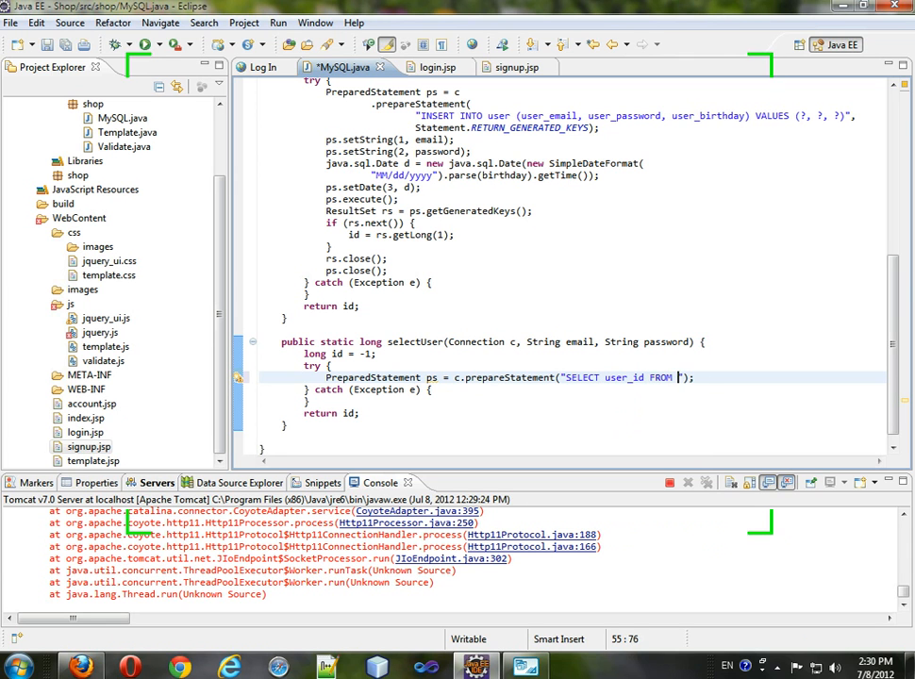
{"action": "type", "text": "use"}
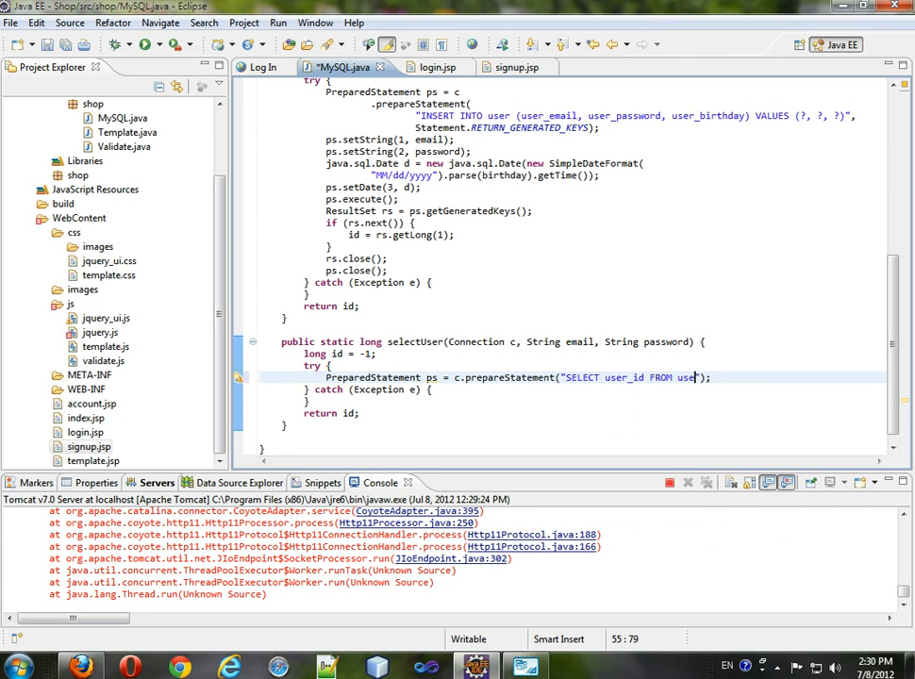
{"action": "type", "text": "WHERE"}
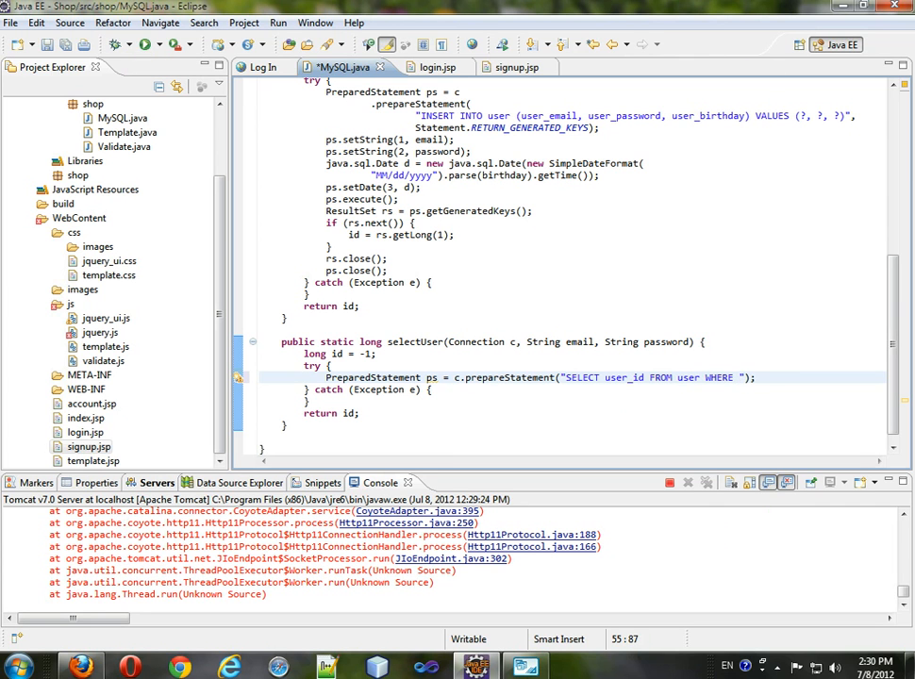
{"action": "type", "text": "user_email"}
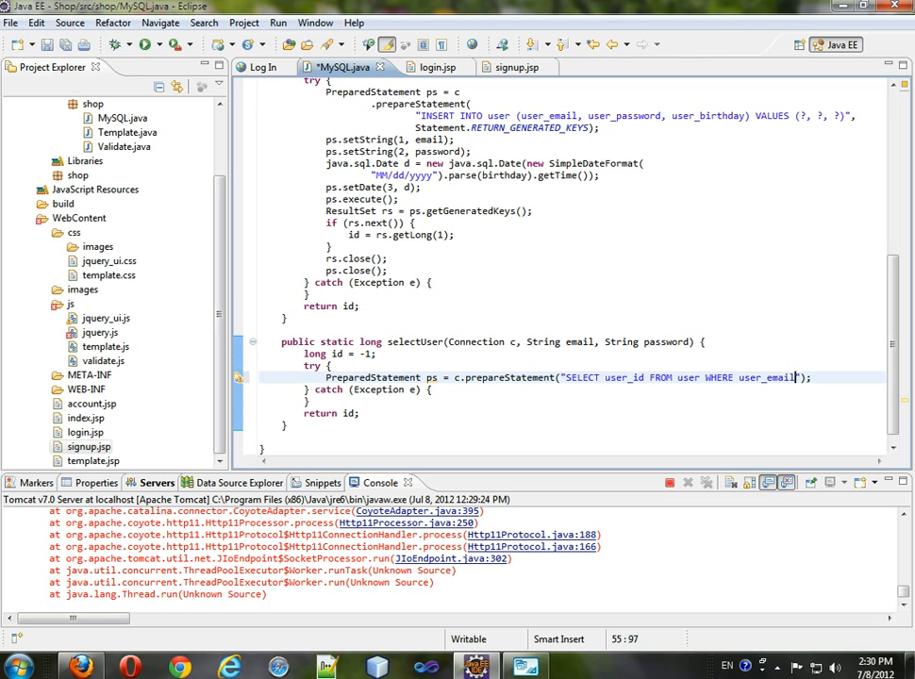
{"action": "type", "text": "=? AND"}
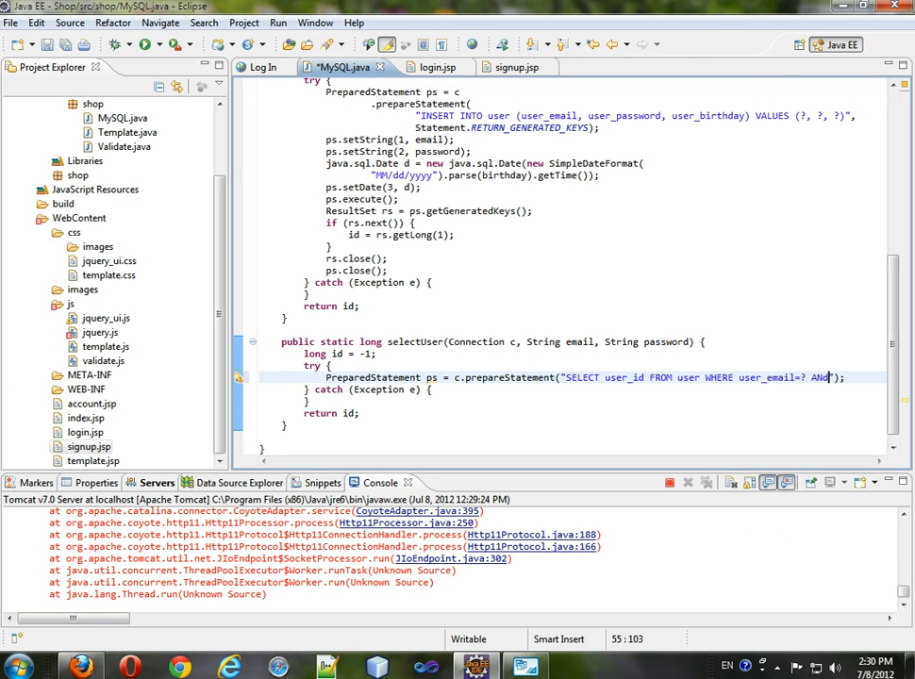
{"action": "type", "text": "u"}
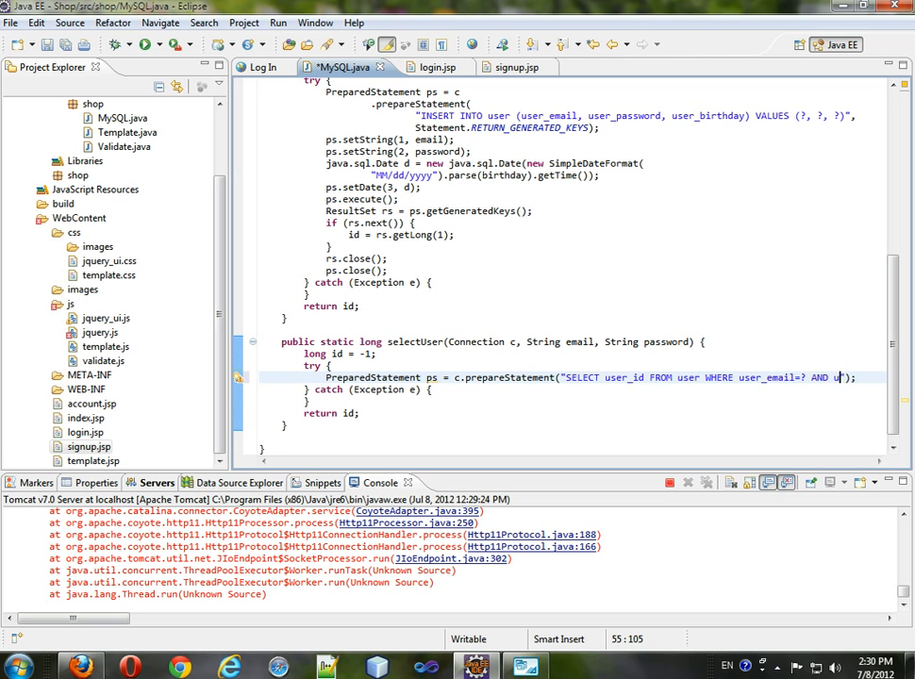
{"action": "type", "text": "user_password=?"}
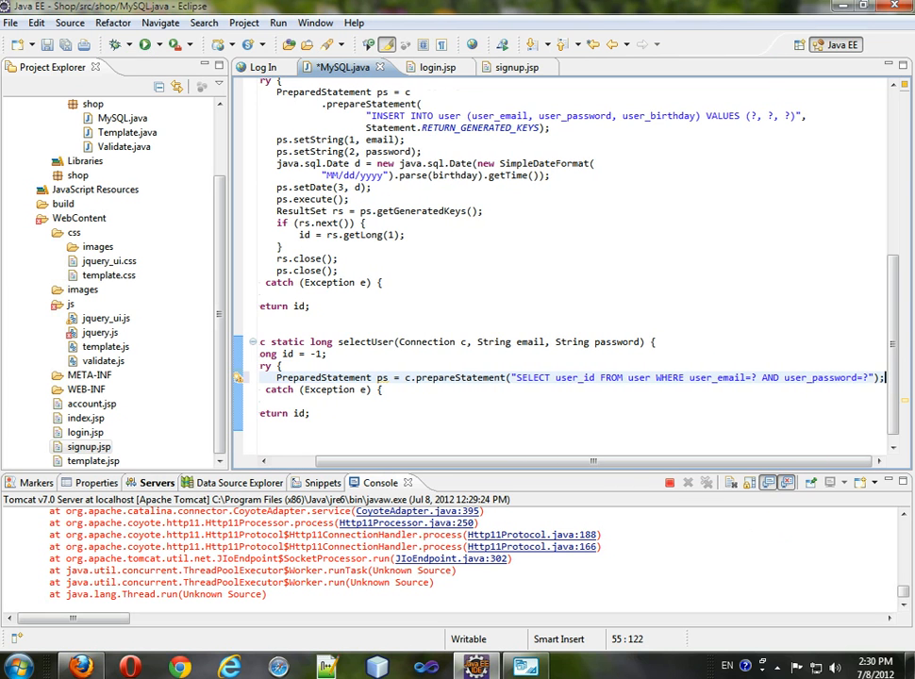
- Add ps.setString(1, email) and ps.setString(2, password) below the prepareStatement line
{"action": "type", "text": "ps.setString(, arg"}
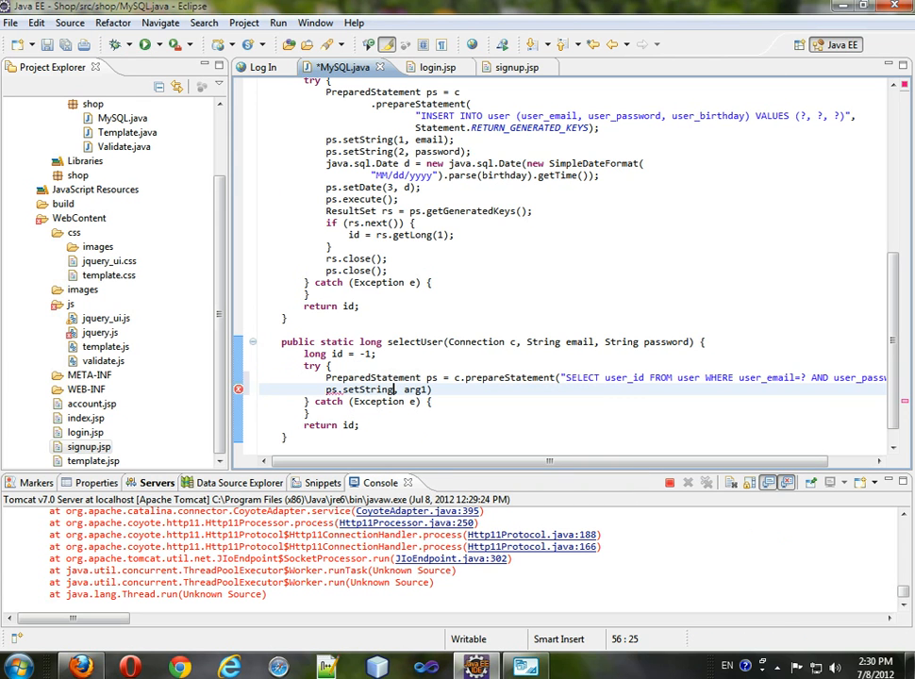
{"action": "type", "text": "1)"}
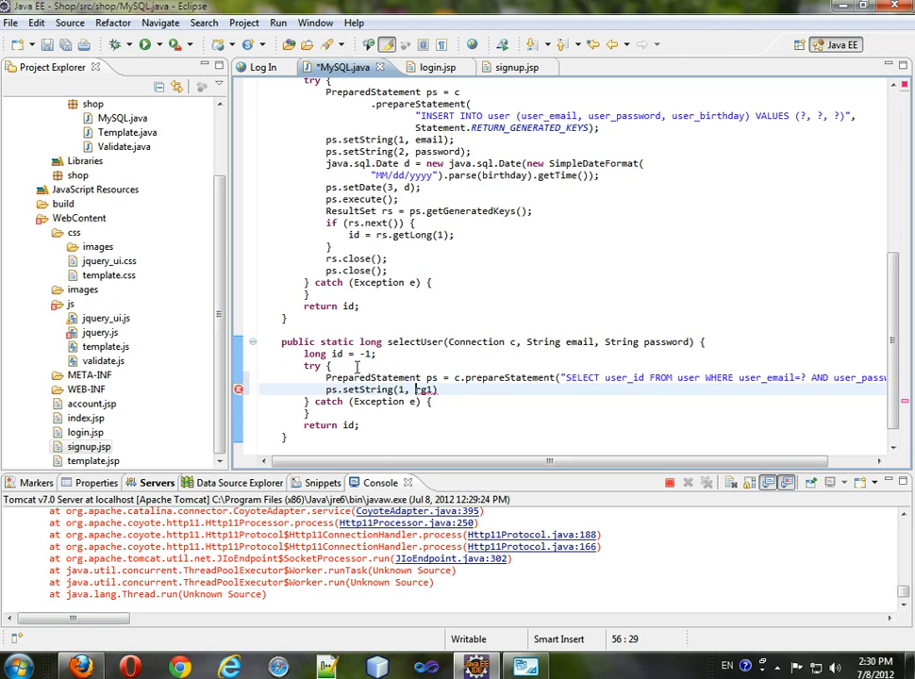
{"action": "type", "text": "email"}
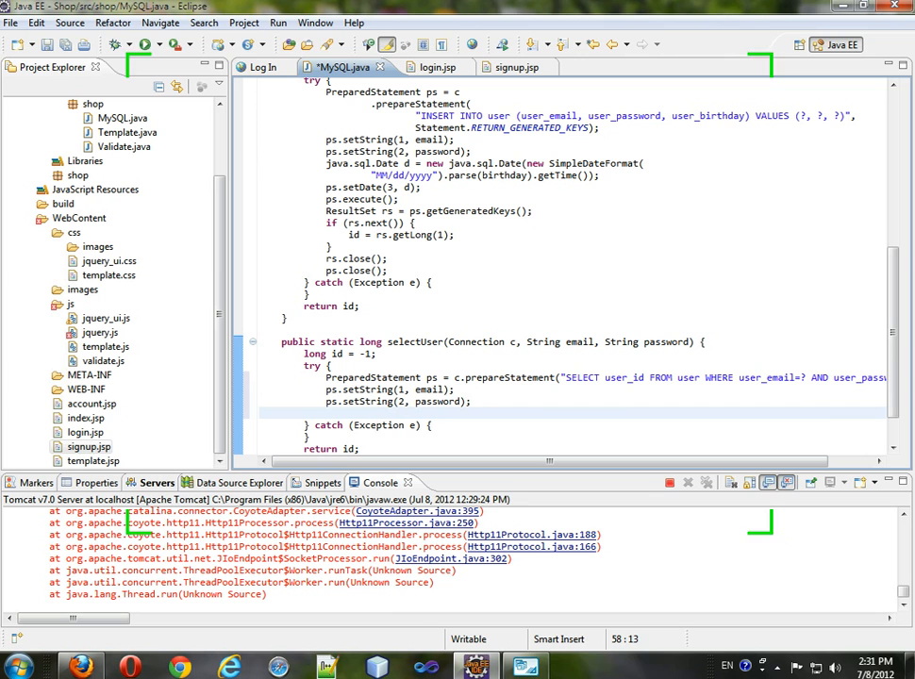
- Run ps.executeQuery() into ResultSet rs and, if rs.next(), set id = rs.getLong("user_id")
{"action": "type", "text": "ResultSet"}
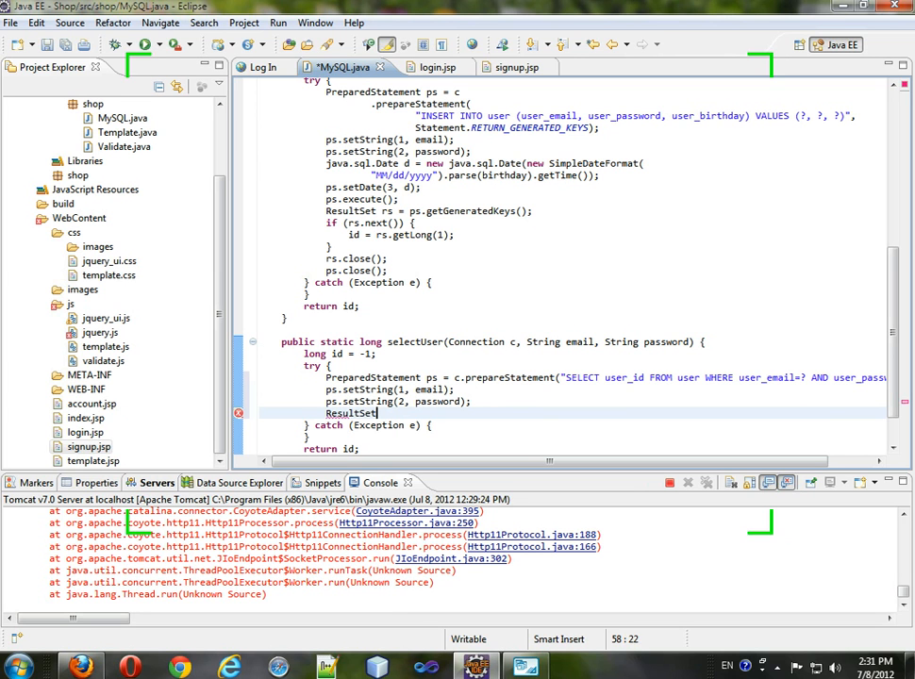
{"action": "type", "text": "rs = ps."}
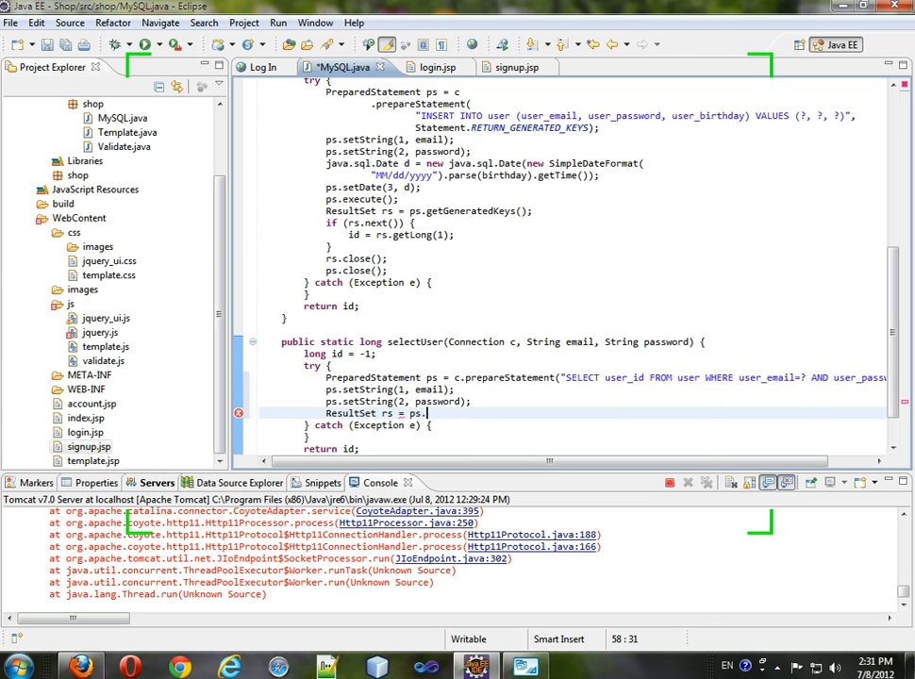
{"action": "type", "text": "executeQuery();"}
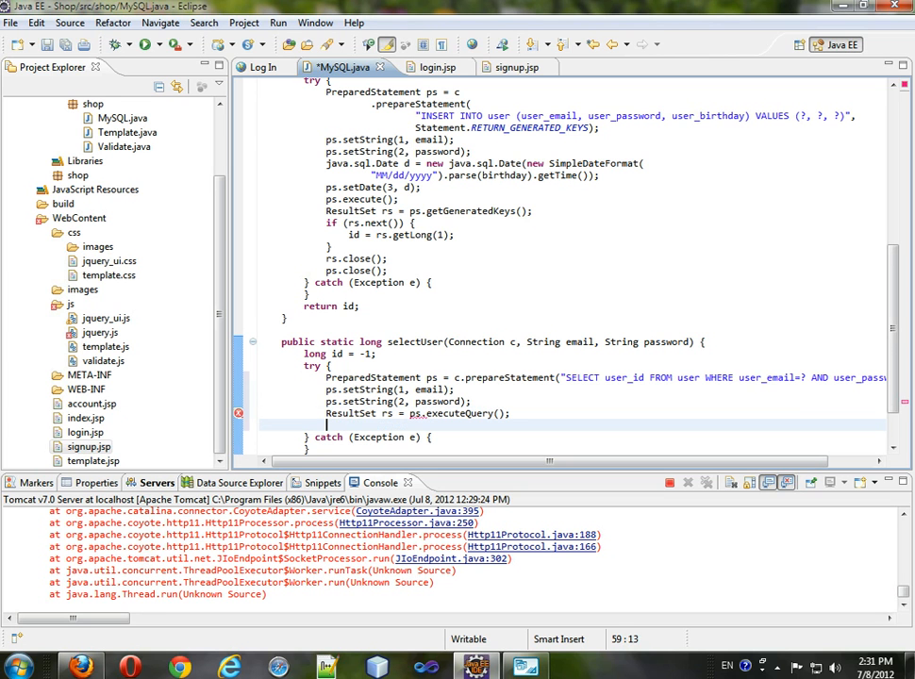
{"action": "type", "text": "if(rs.)"}
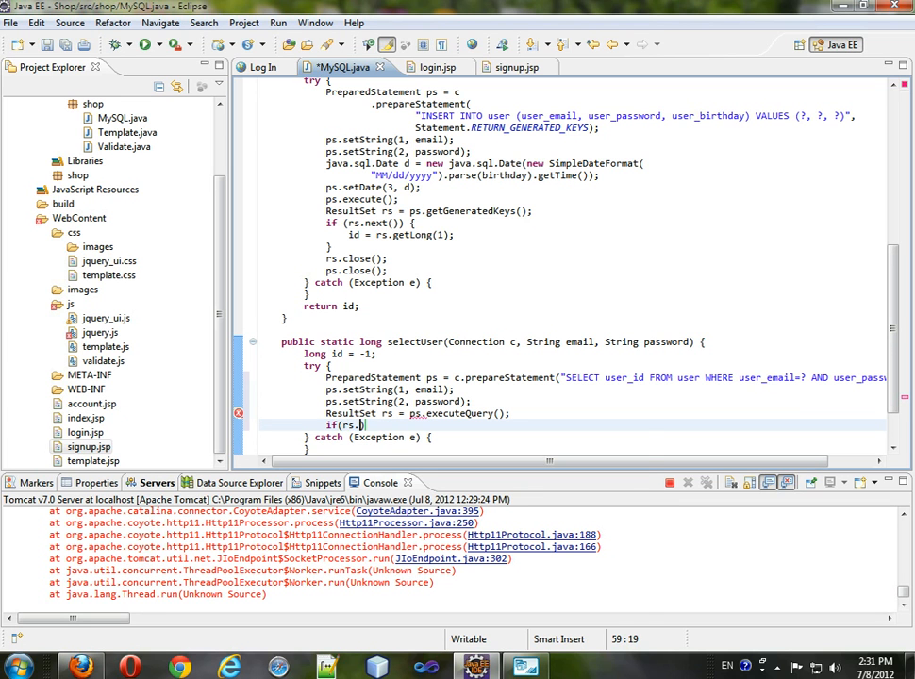
{"action": "type", "text": "next()){"}
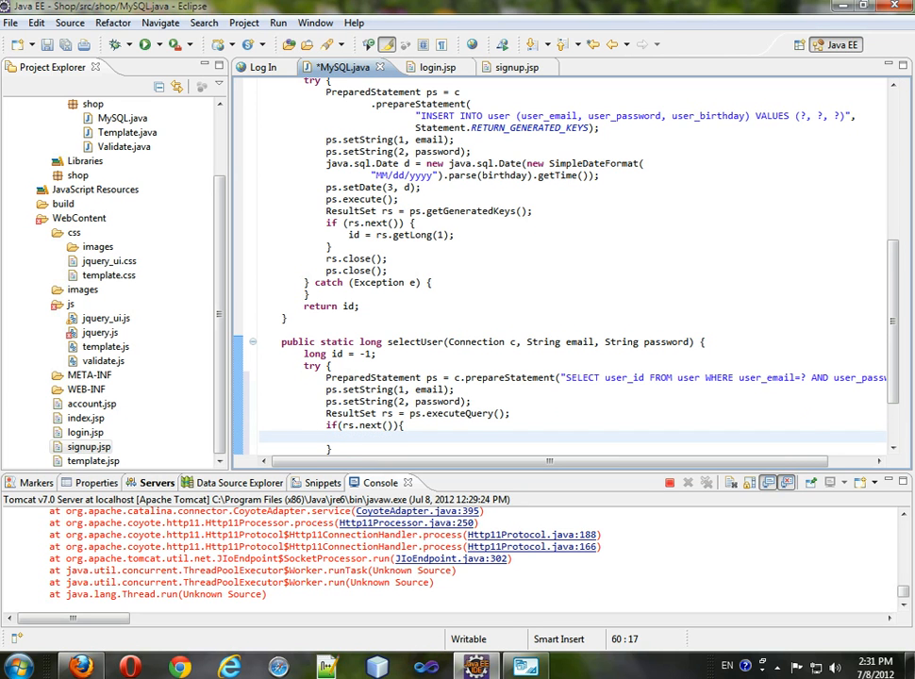
{"action": "type", "text": "id = rs."}
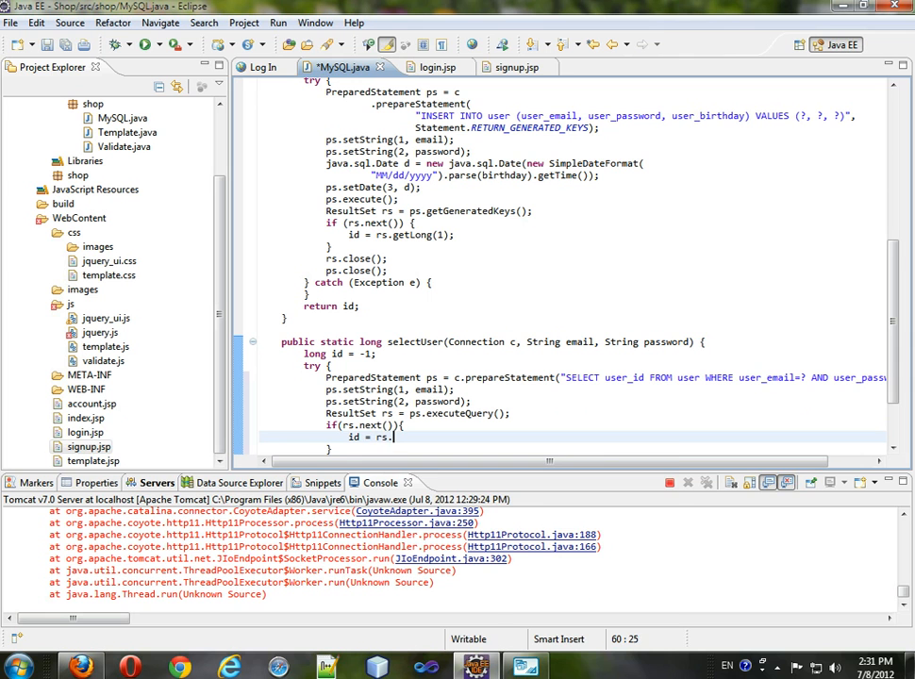
{"action": "type", "text": "getLong(1);"}
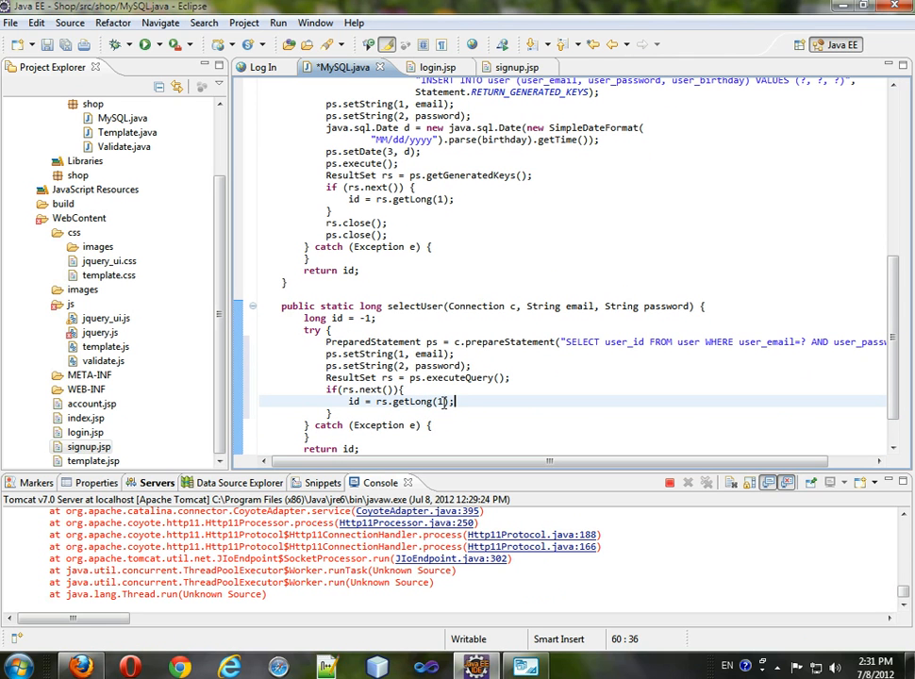
{"action": "type", "text": "\"\""}
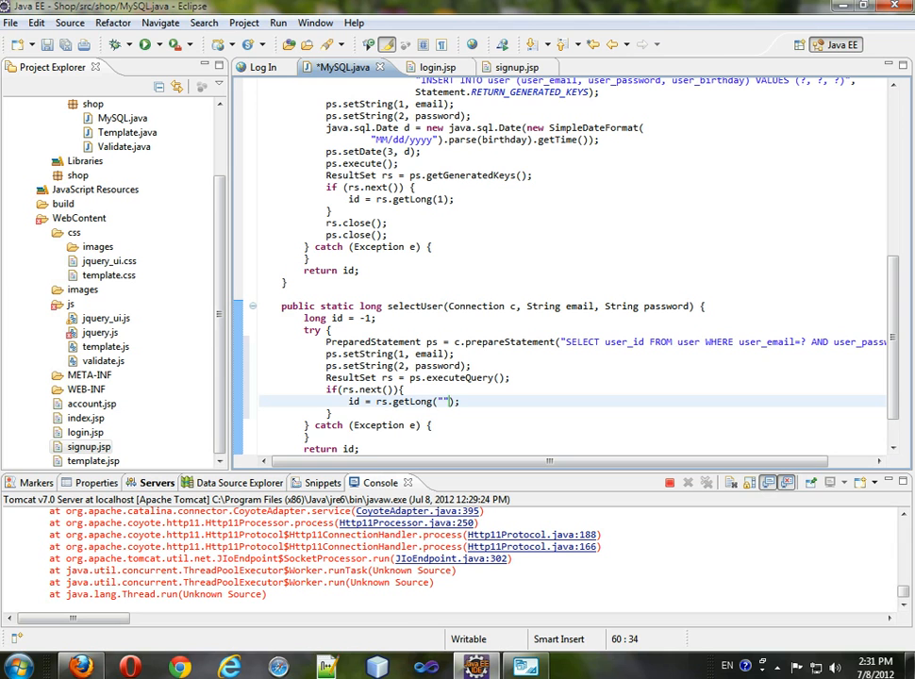
{"action": "type", "text": "user_id"}
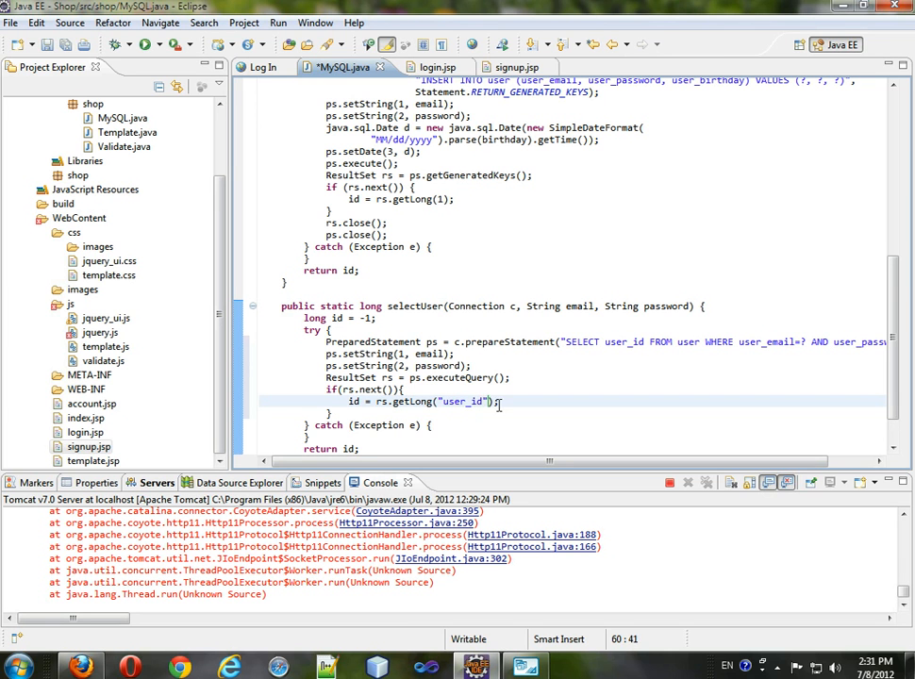
- Add rs.close() after the if block
{"action": "key", "text": "enter"}
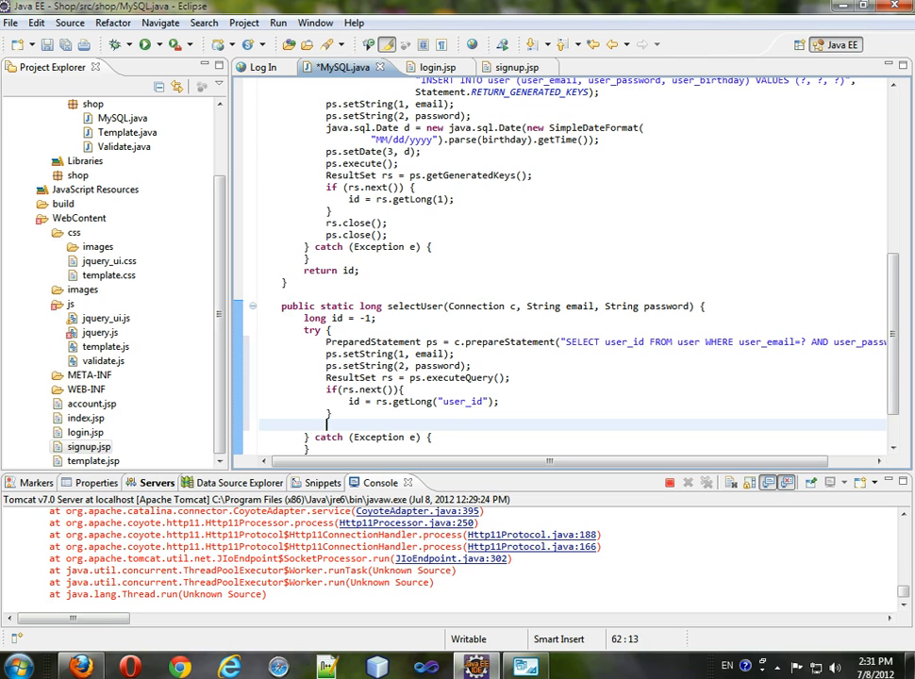
{"action": "type", "text": "rs.c"}
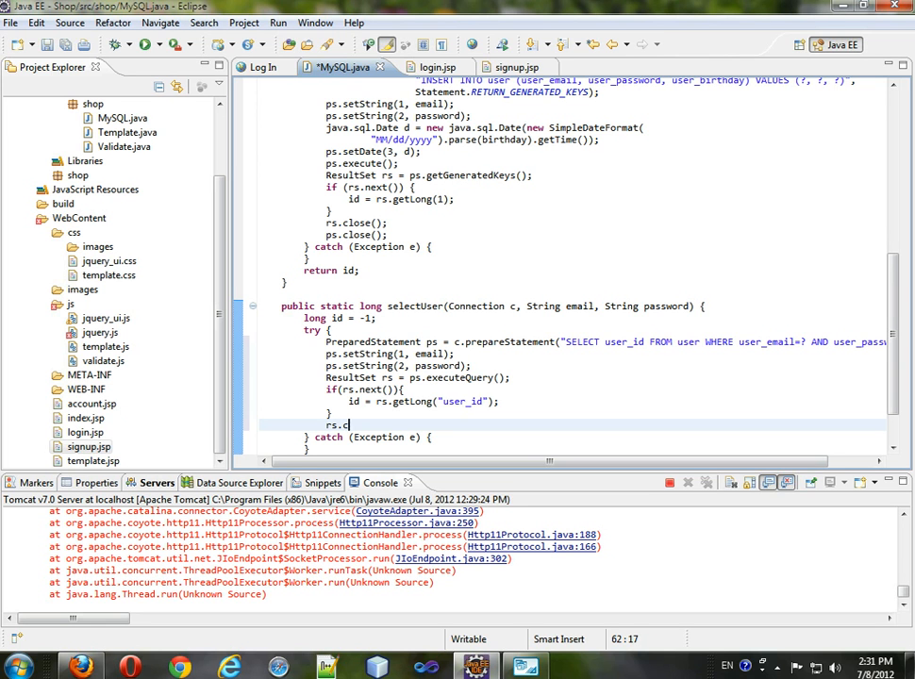
{"action": "type", "text": "lose()"}
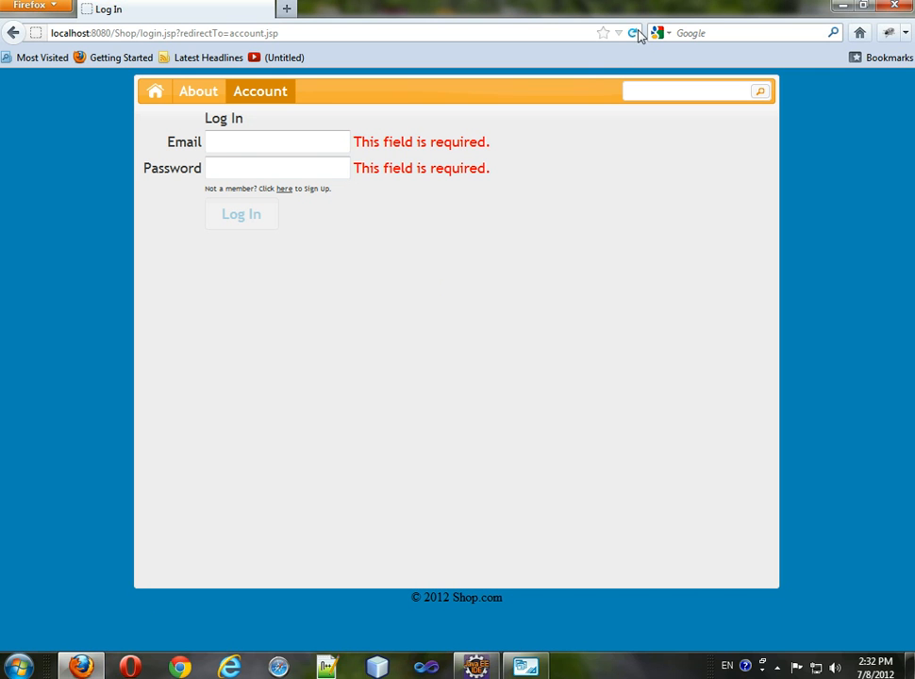
- Reload the Shop login page, log in and dismiss the save-password prompt, then return to Eclipse
{"action": "left_click", "coordinate": [277, 141]}
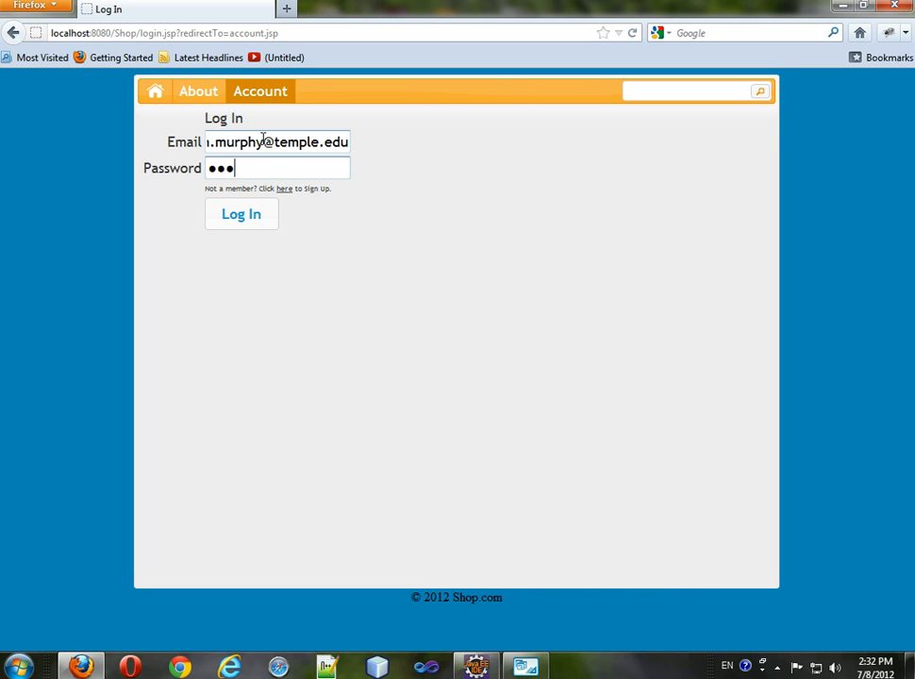
{"action": "left_click", "coordinate": [240, 213]}
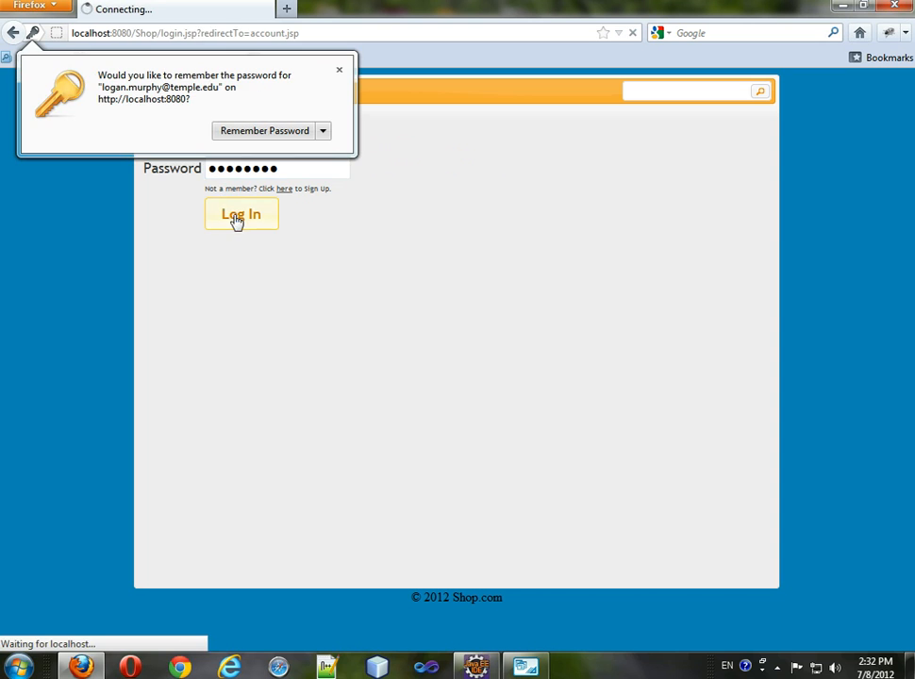
{"action": "left_click", "coordinate": [240, 215]}
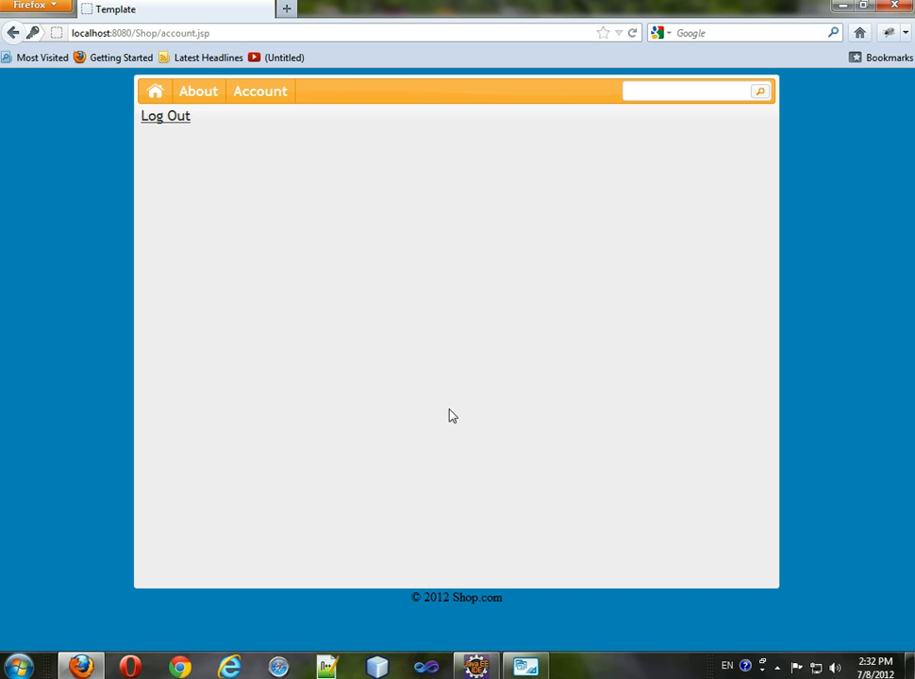
{"action": "mouse_move", "coordinate": [170, 115]}
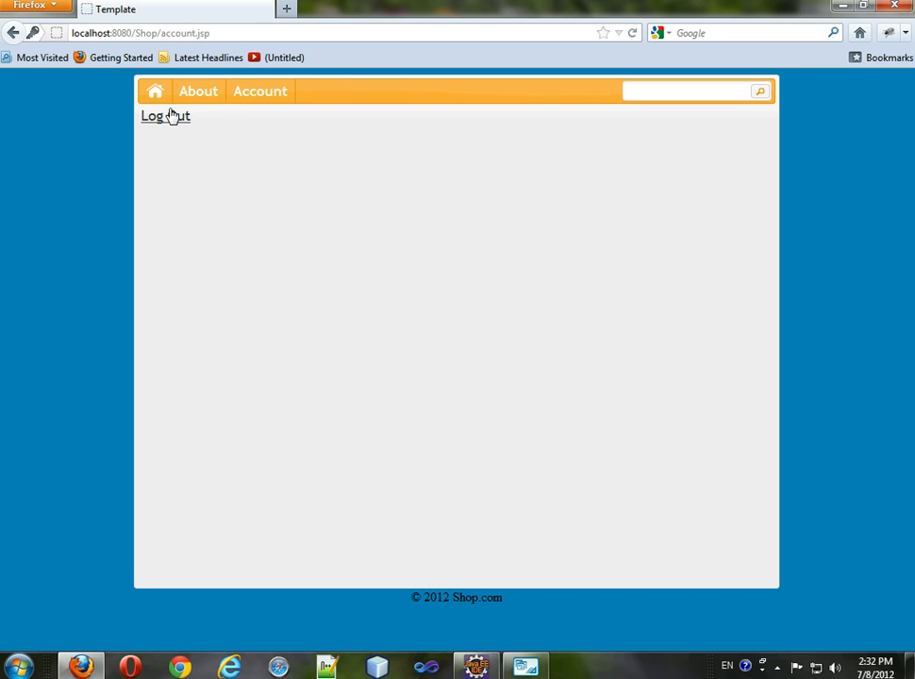
{"action": "mouse_move", "coordinate": [504, 665]}
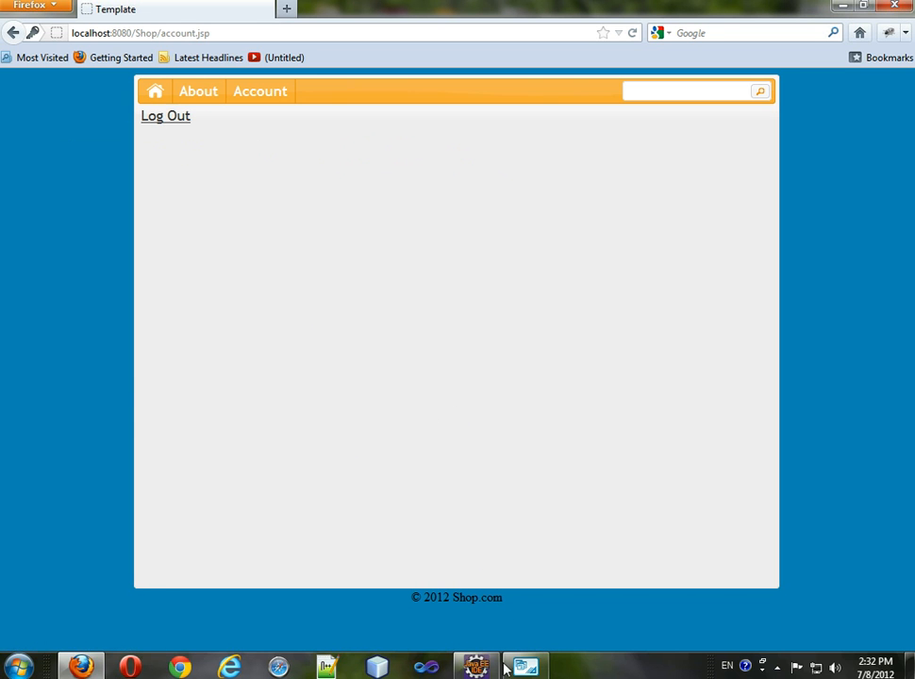
{"action": "left_click", "coordinate": [476, 667]}
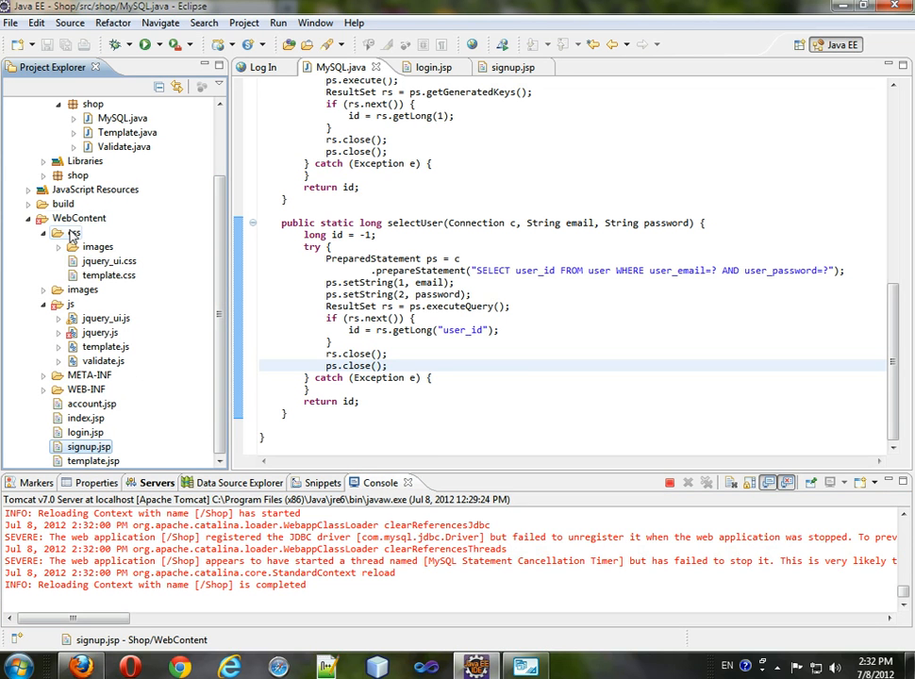
- Create a new JSP file named logout.jsp in the WebContent folder
{"action": "right_click", "coordinate": [73, 233]}
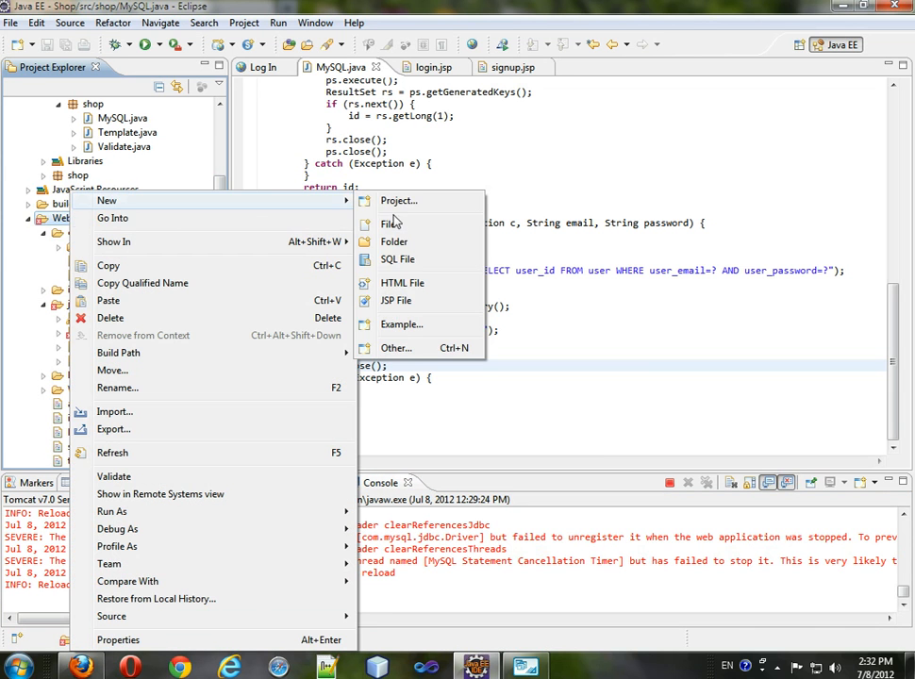
{"action": "left_click", "coordinate": [395, 300]}
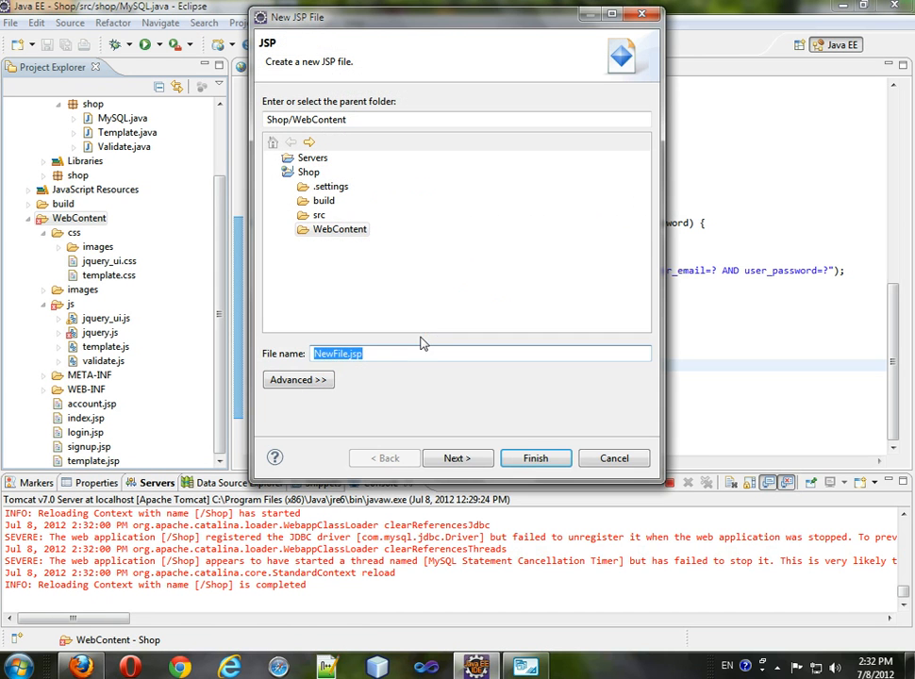
{"action": "type", "text": "logout.jsp"}
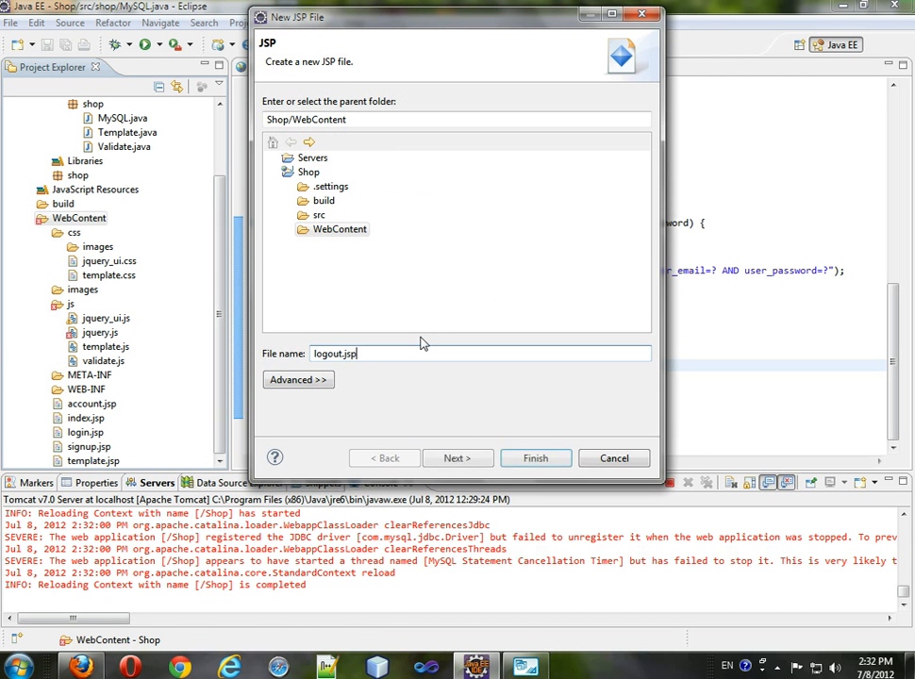
{"action": "left_click", "coordinate": [534, 459]}
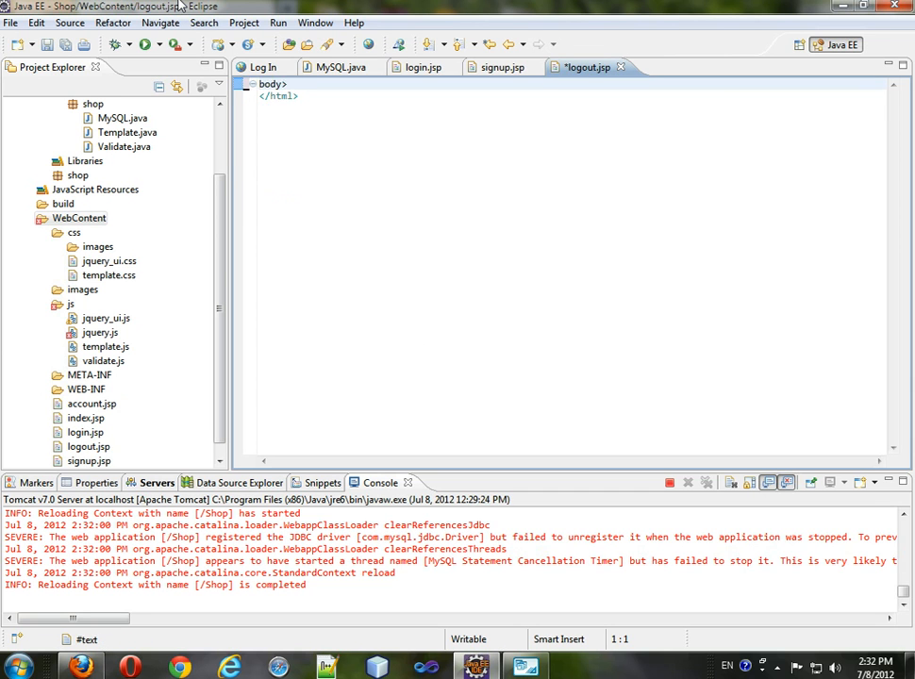
- Write a scriptlet with session.invalidate() and response.sendRedirect("index.jsp") in logout.jsp
{"action": "type", "text": "<%"}
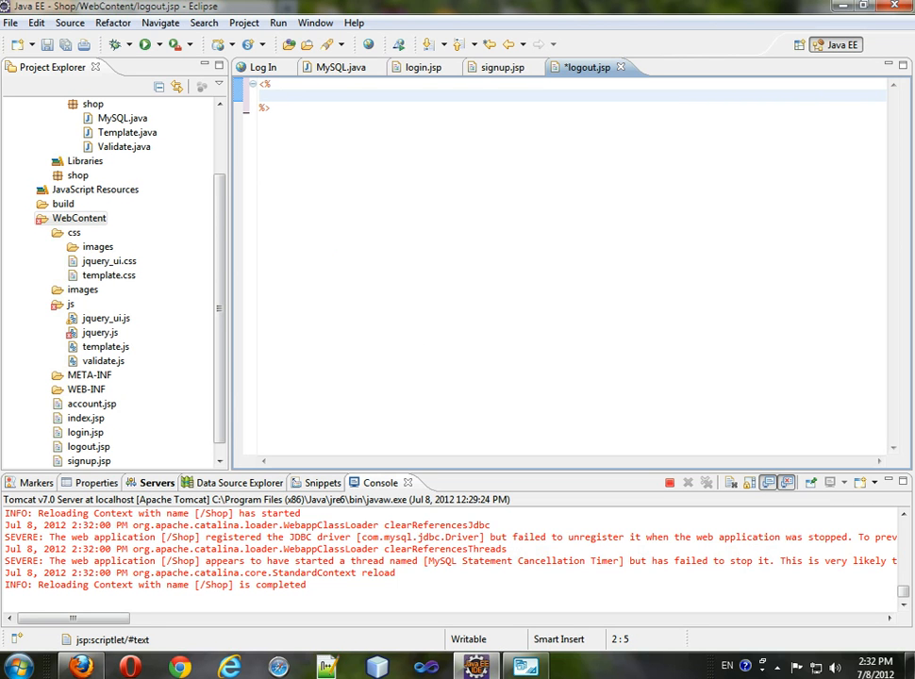
{"action": "type", "text": "session."}
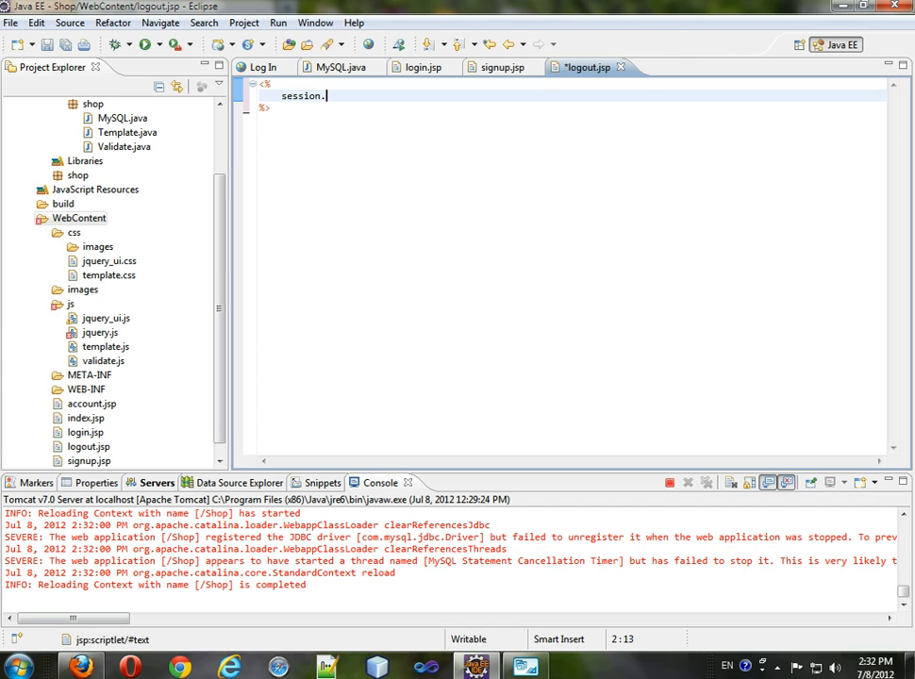
{"action": "type", "text": "invalidate"}
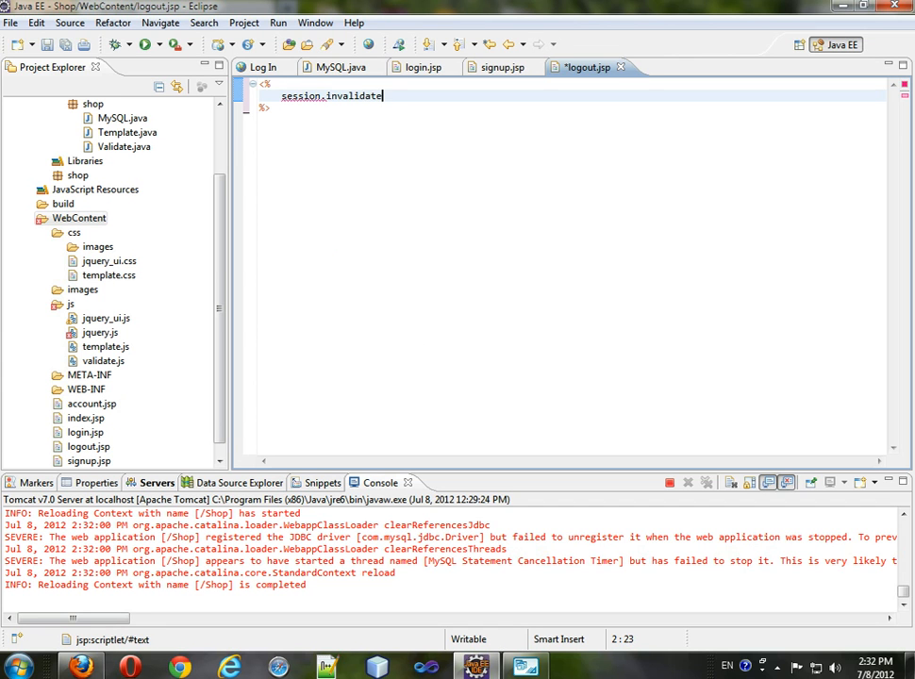
{"action": "type", "text": "();"}
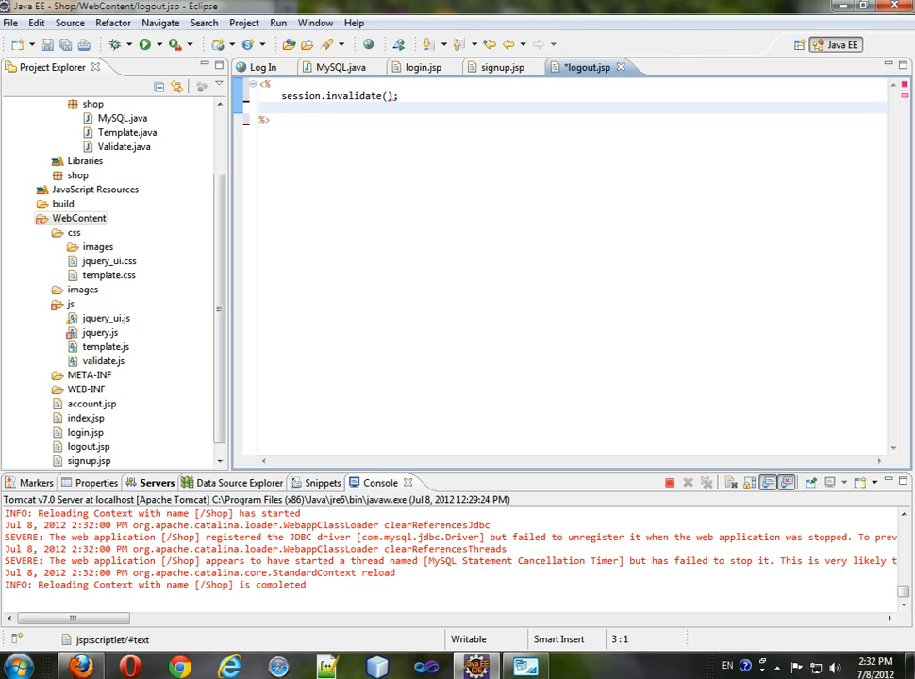
{"action": "type", "text": "response"}
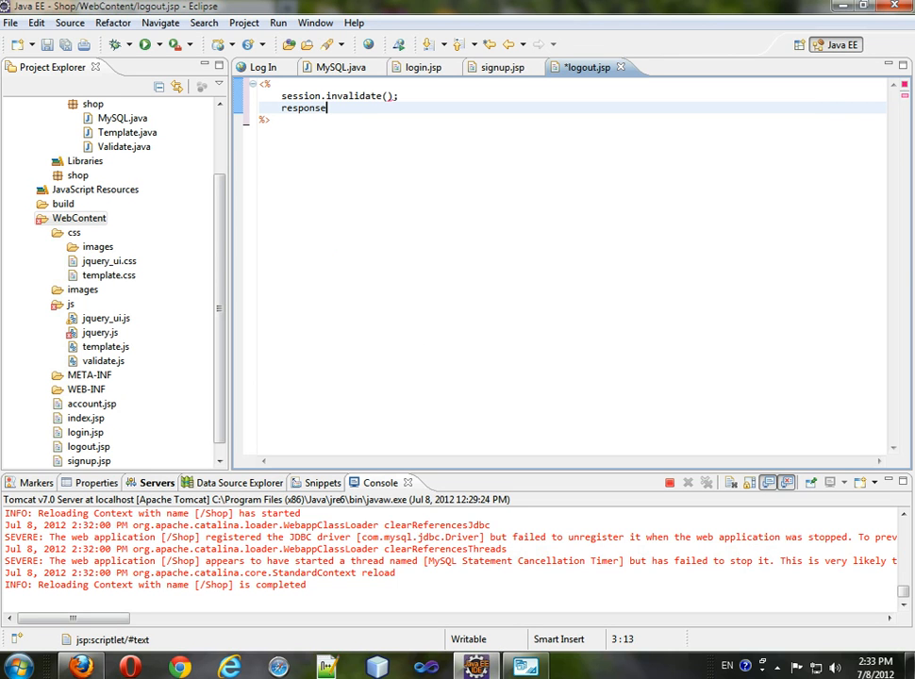
{"action": "type", "text": ".send"}
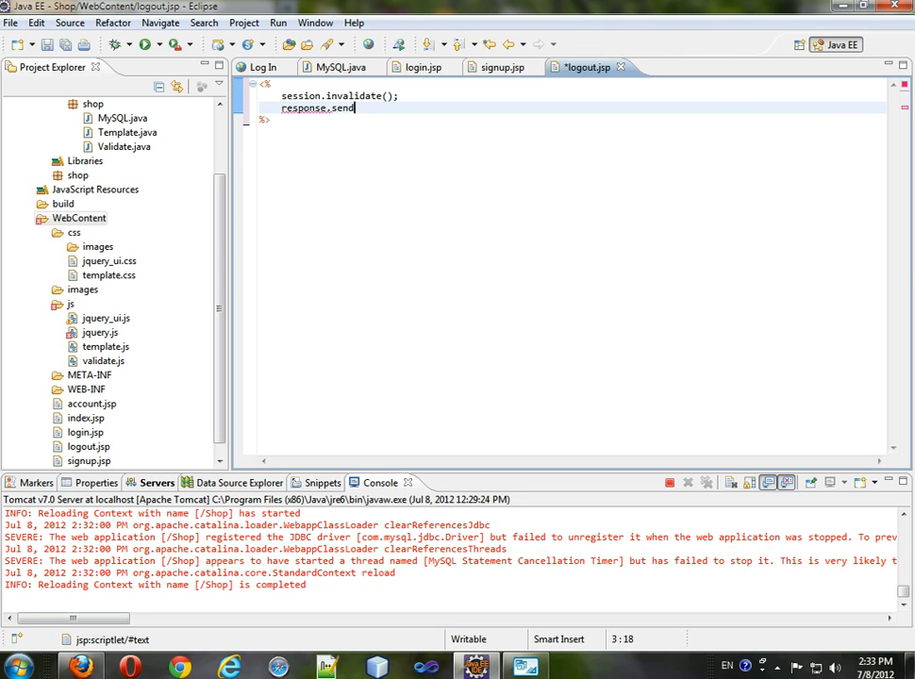
{"action": "type", "text": "Redirect(\"in"}
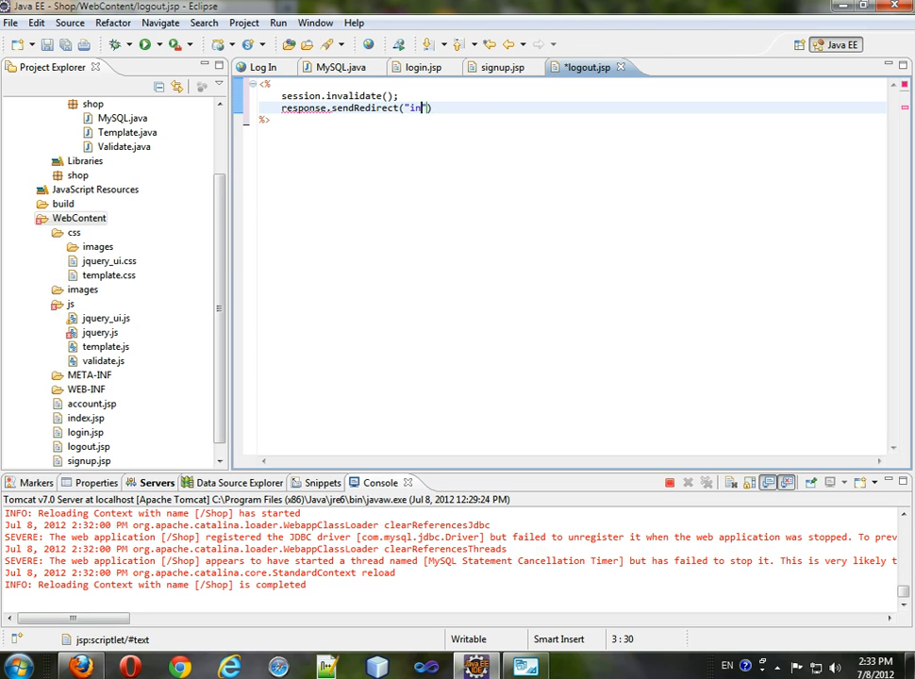
{"action": "type", "text": "dex.jsp\""}
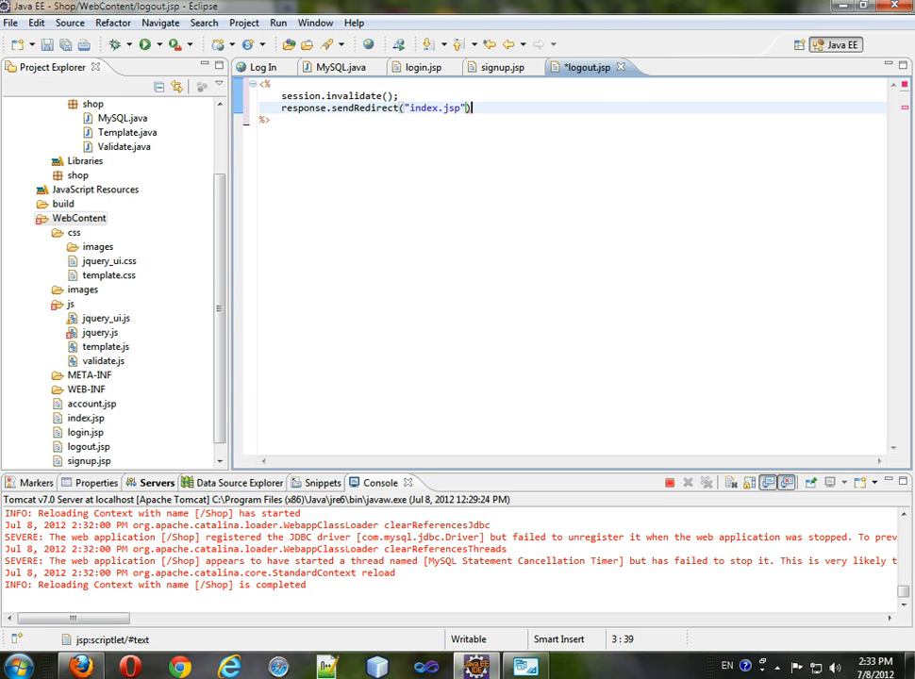
{"action": "type", "text": ";"}
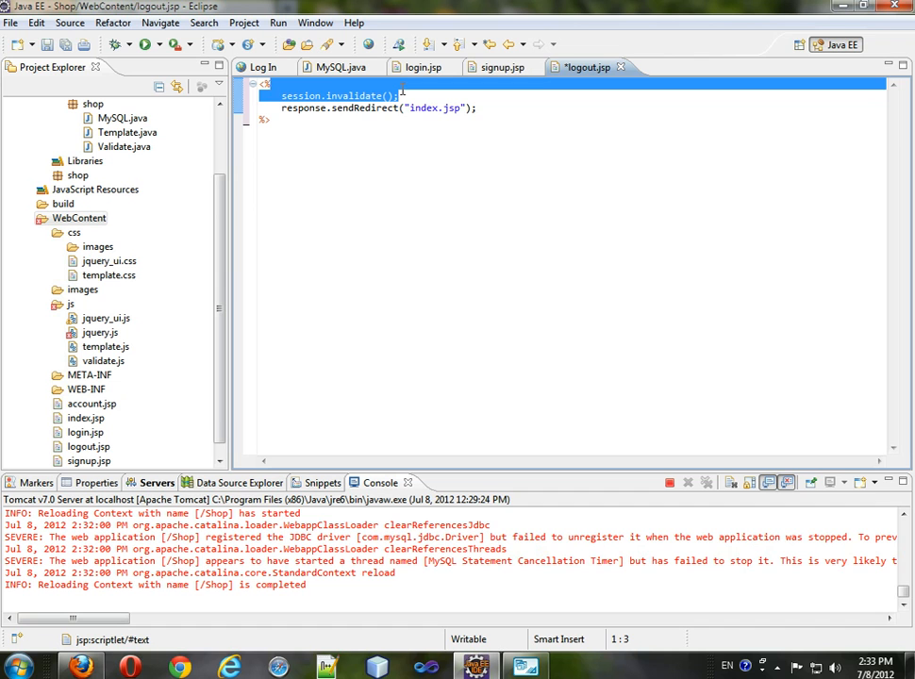
{"action": "left_click_drag", "start_coordinate": [400, 95], "coordinate": [477, 107]}
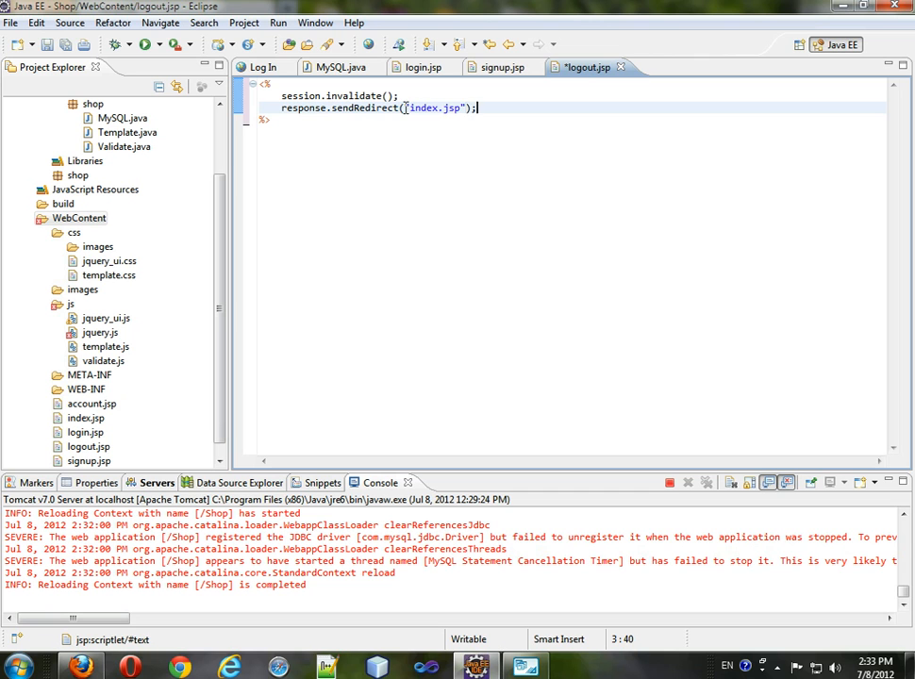
{"action": "double_click", "coordinate": [434, 107]}
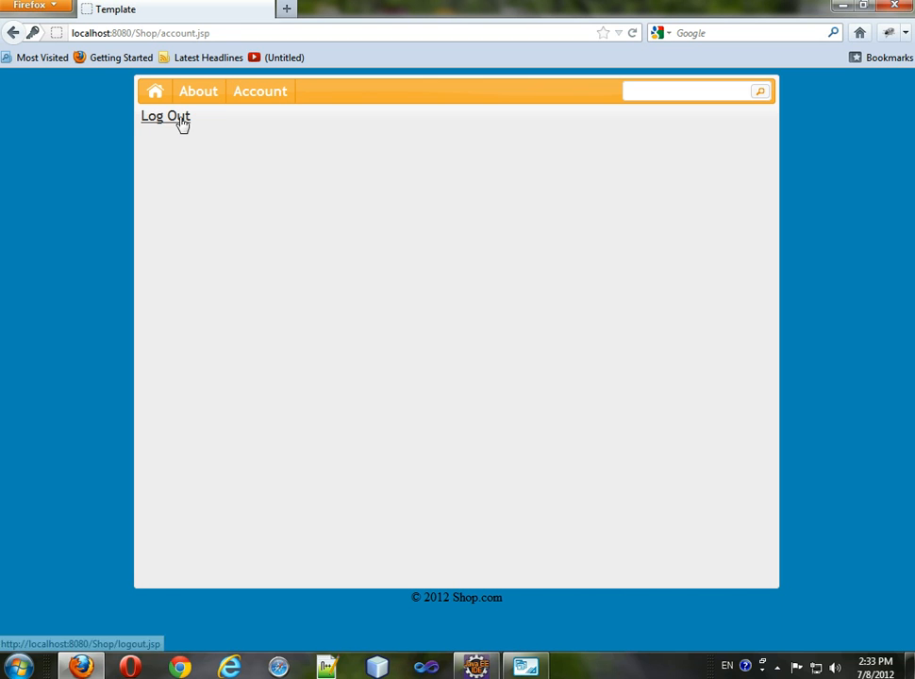
- Click Log Out on the account page, then click into the login form's Email field
{"action": "left_click", "coordinate": [165, 115]}
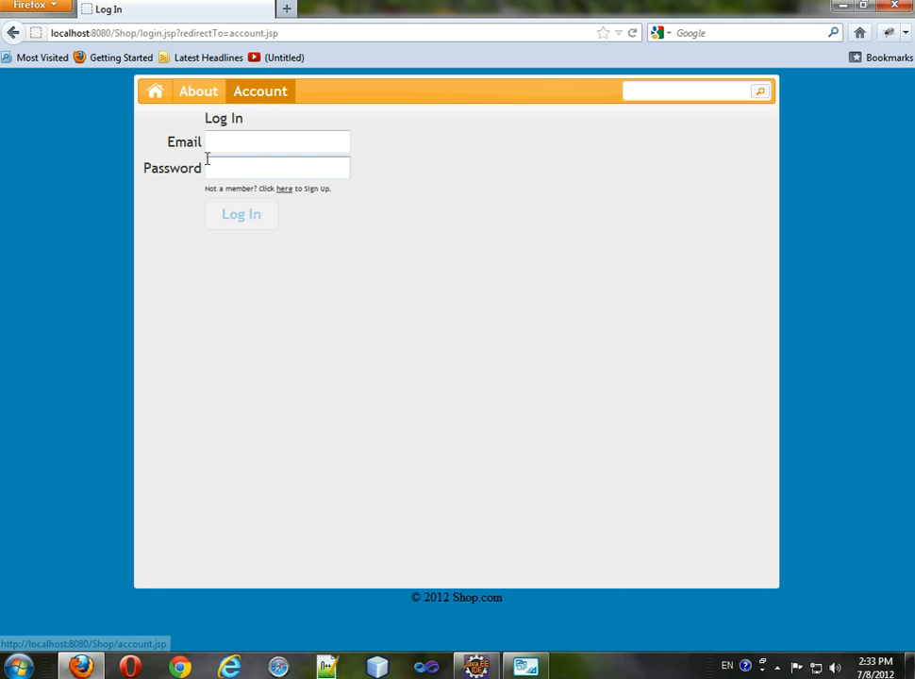
{"action": "left_click", "coordinate": [276, 142]}
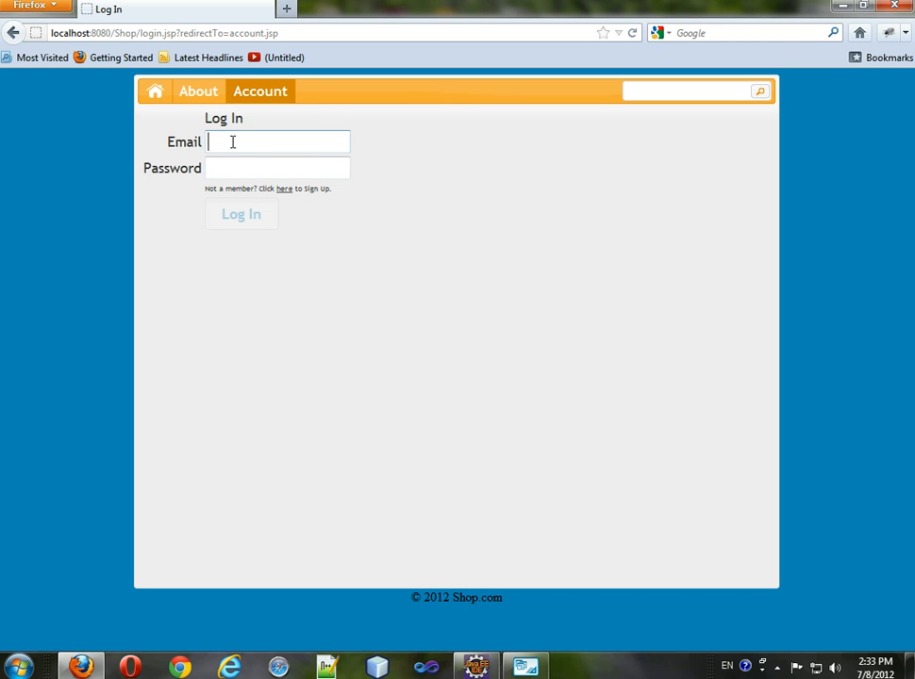